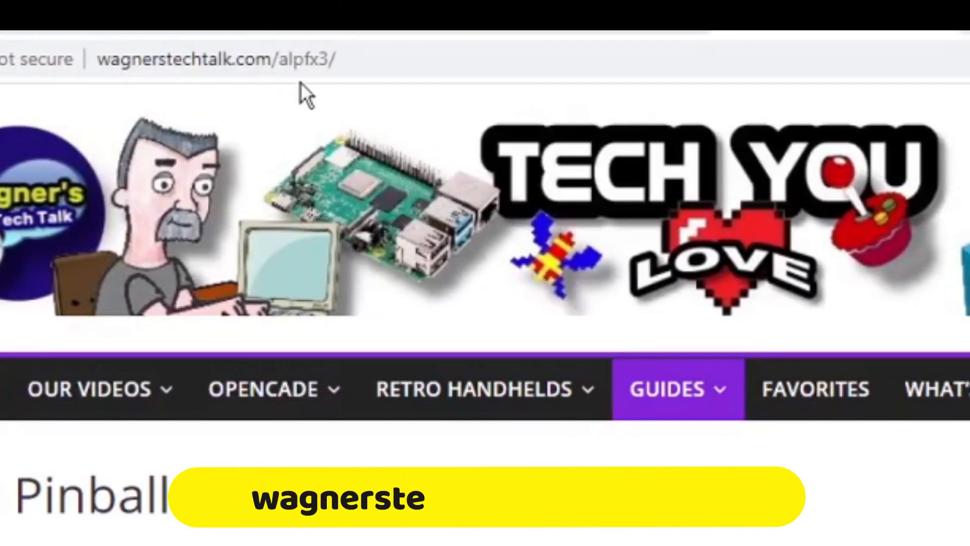
- Jump to the Request Cabinet Code section from the guide's Table of Contents
scroll(down, 3)
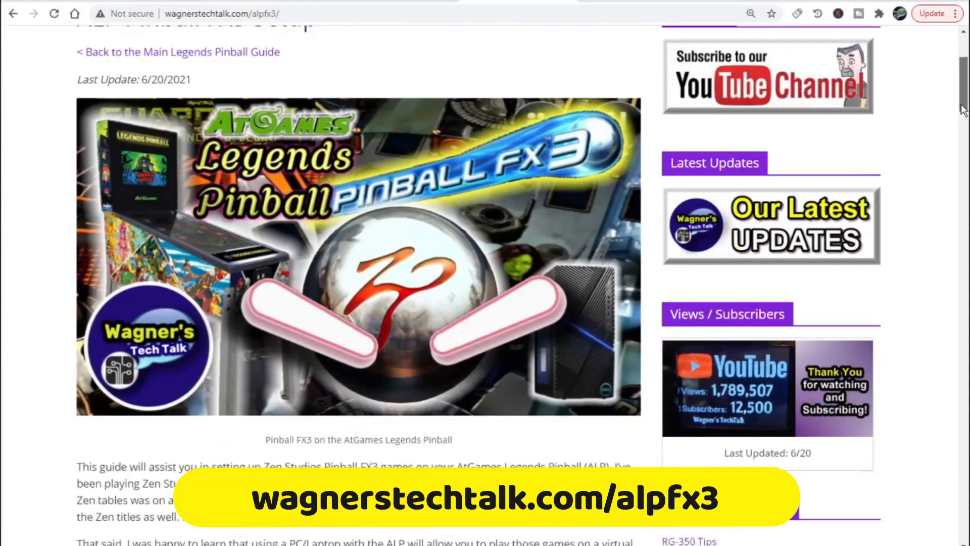
scroll(down, 3)
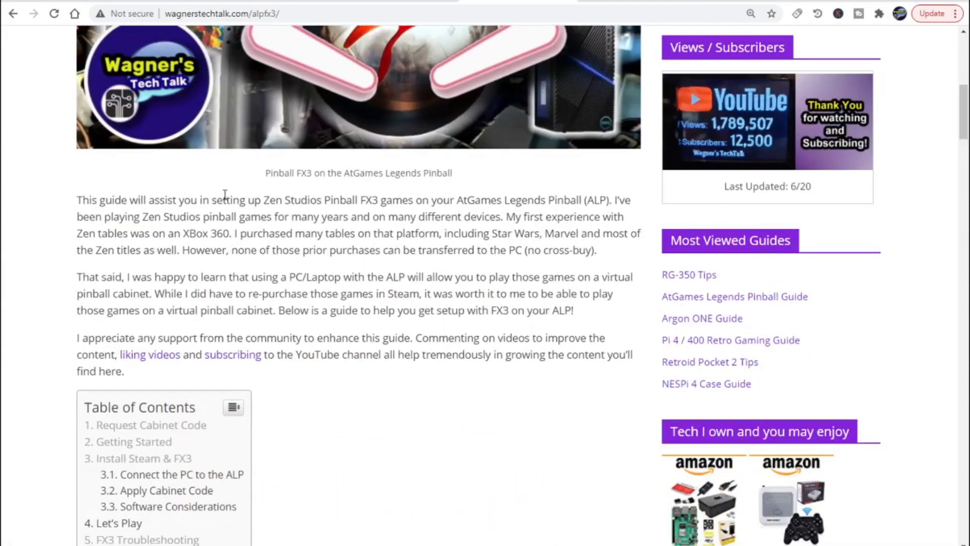
scroll(down, 3)
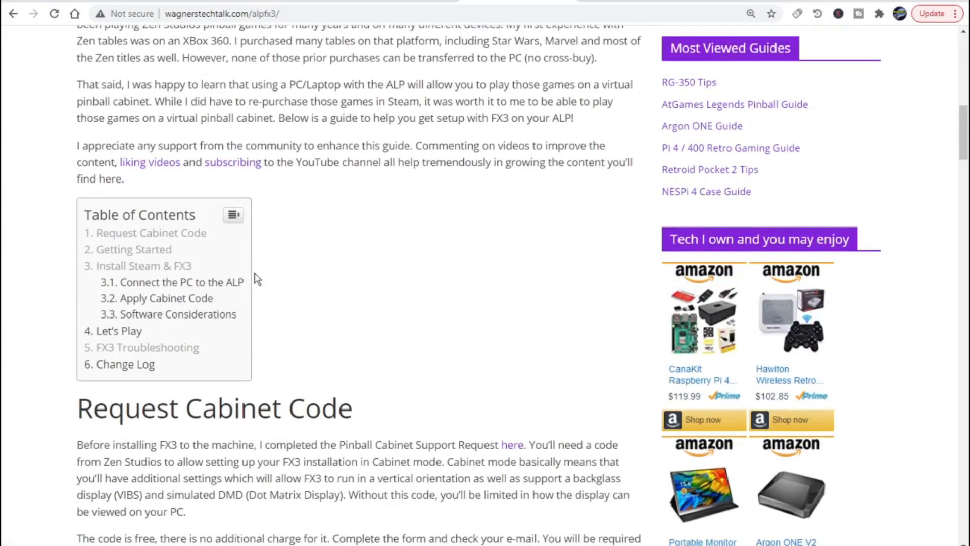
mouse_move(144, 238)
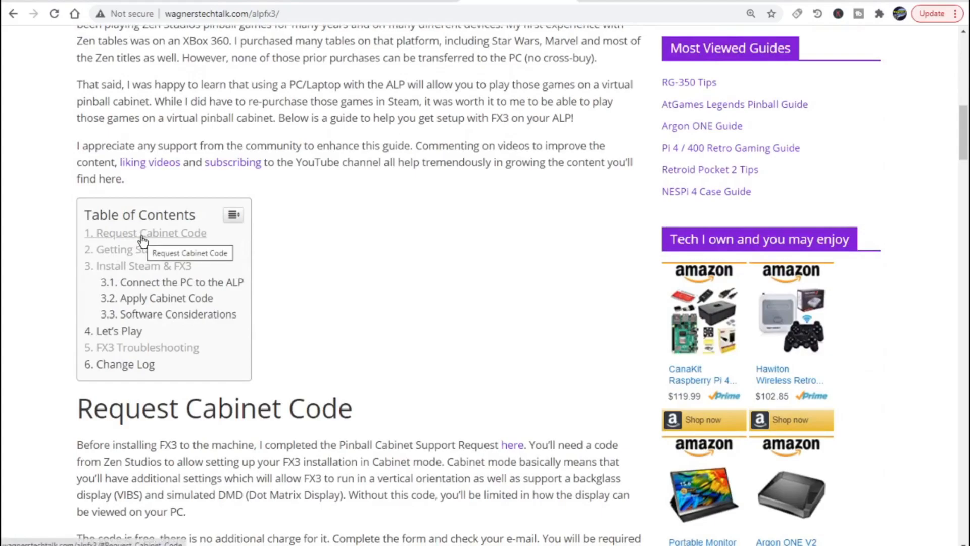
click(145, 232)
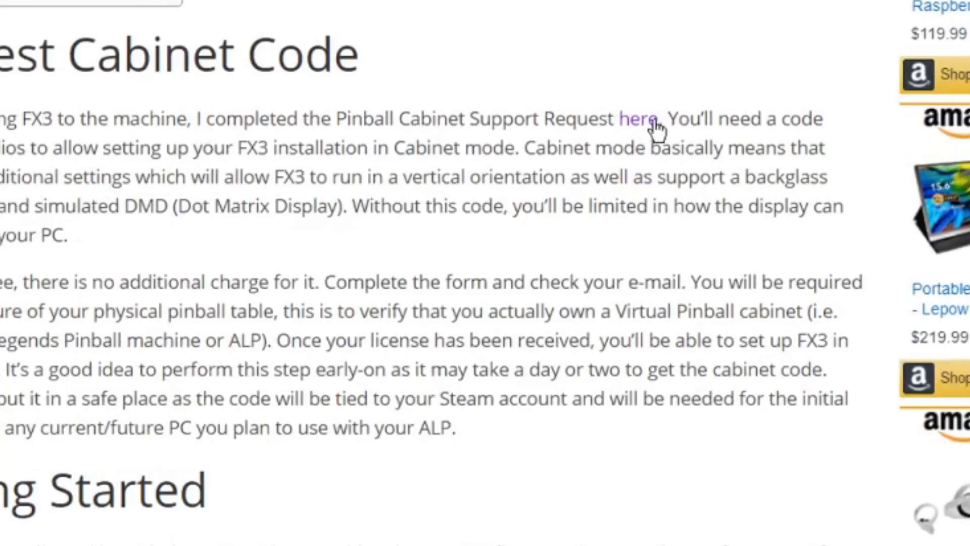
- Open the Pinball Cabinet Support Request form via the 'here' link and review it
click(634, 119)
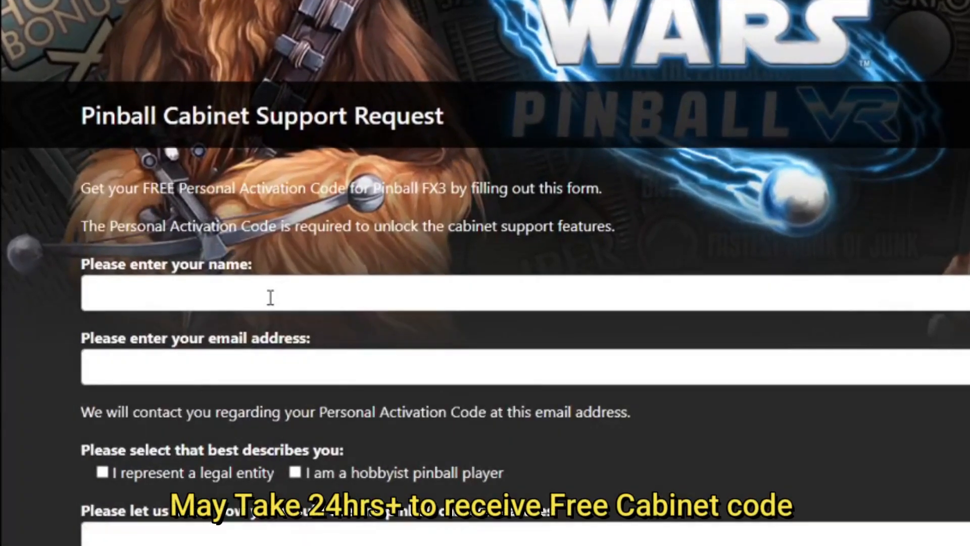
scroll(down, 3)
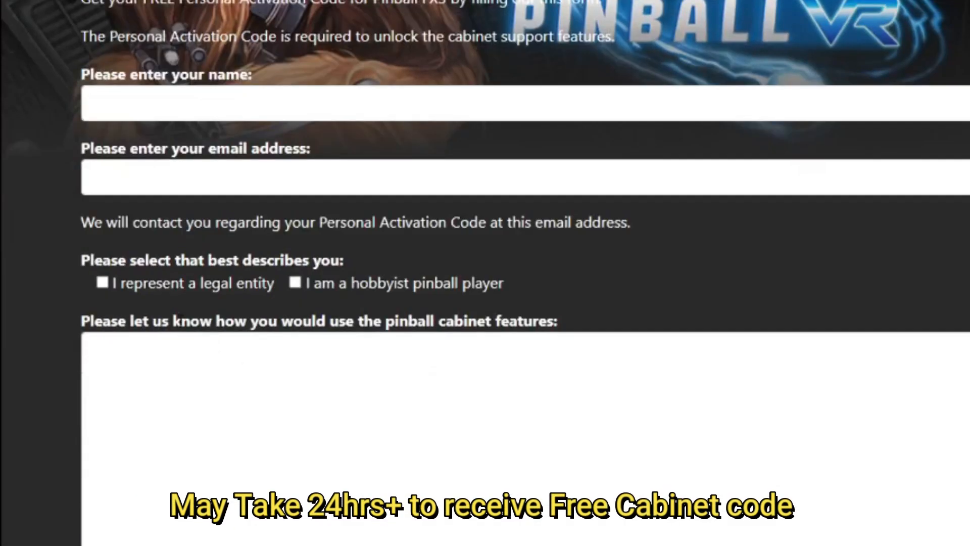
scroll(down, 3)
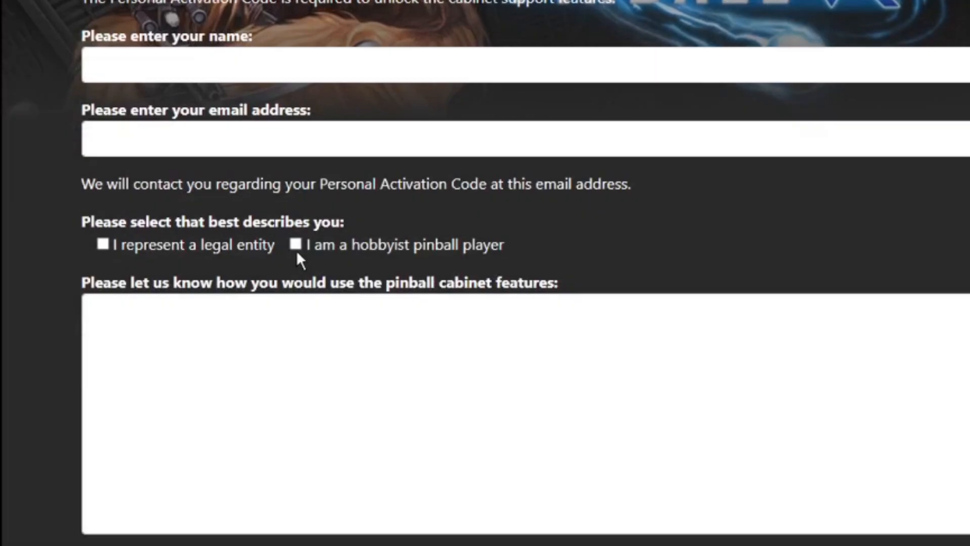
scroll(down, 3)
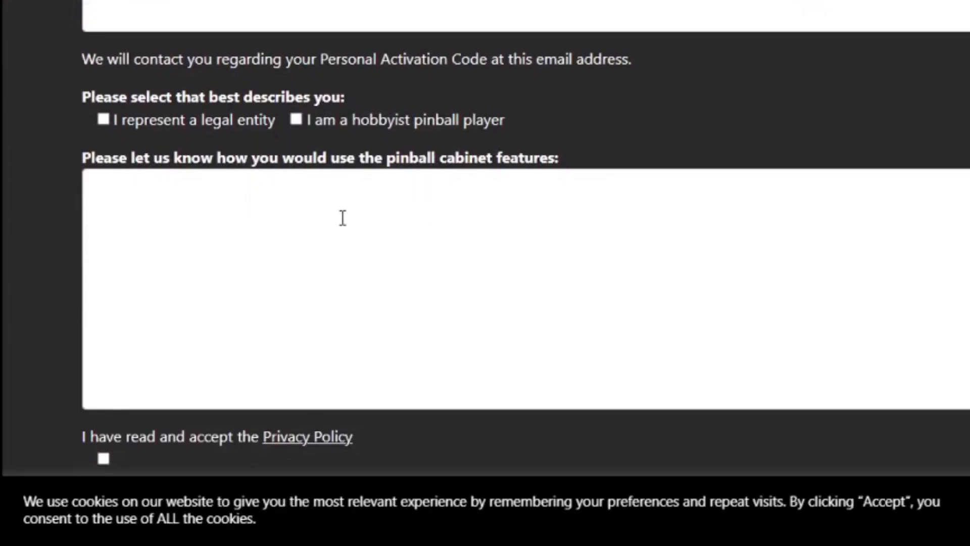
scroll(down, 3)
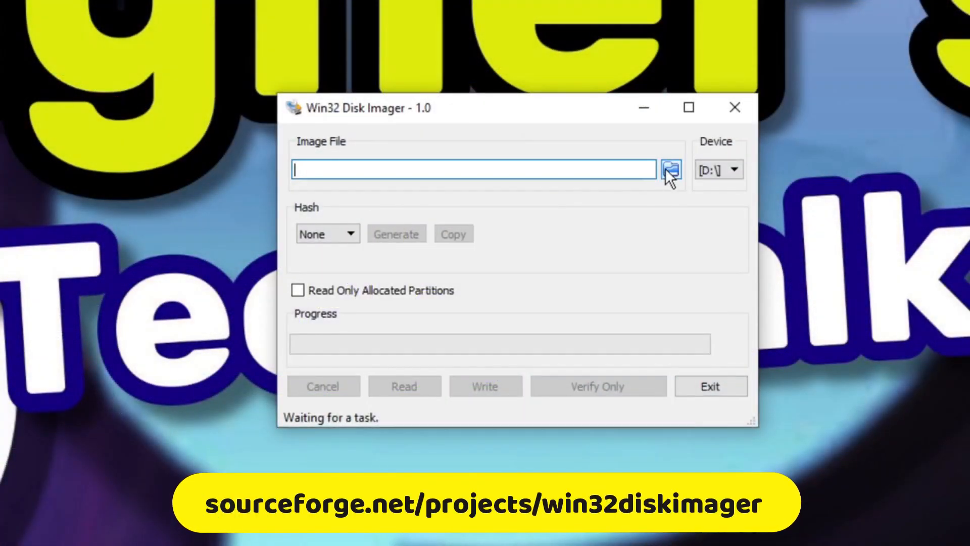
- Choose DellPCBackupImage.img from Downloads as the Win32 Disk Imager image file
click(670, 170)
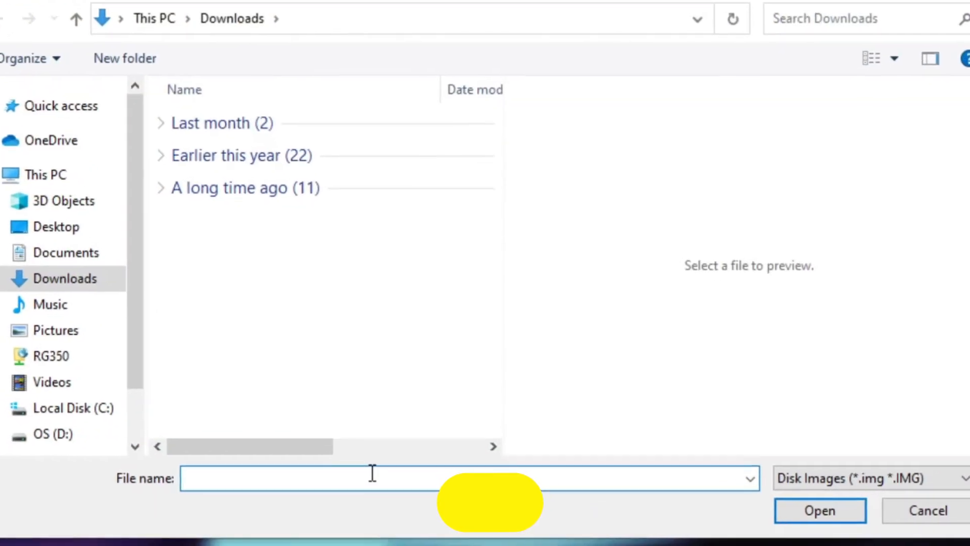
text(DellPCBackupImage.img)
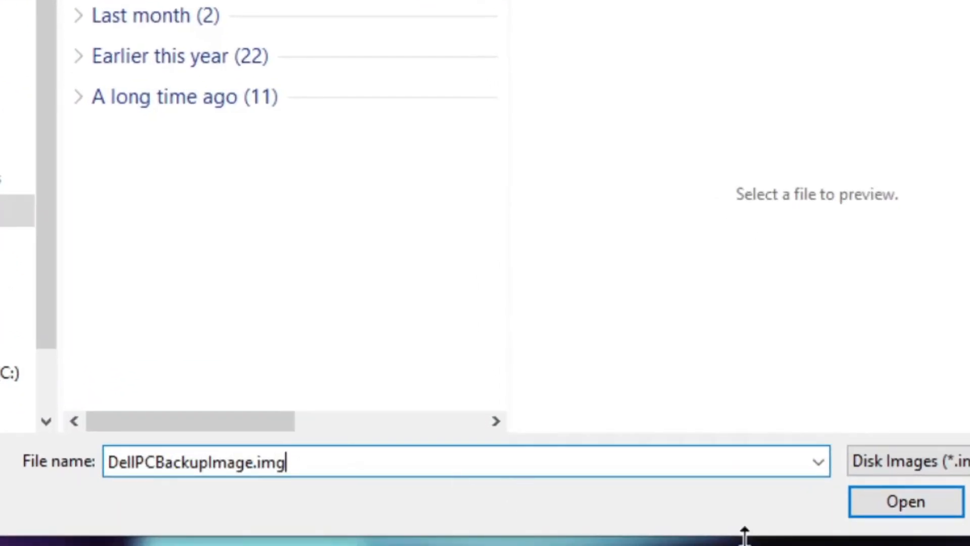
click(904, 501)
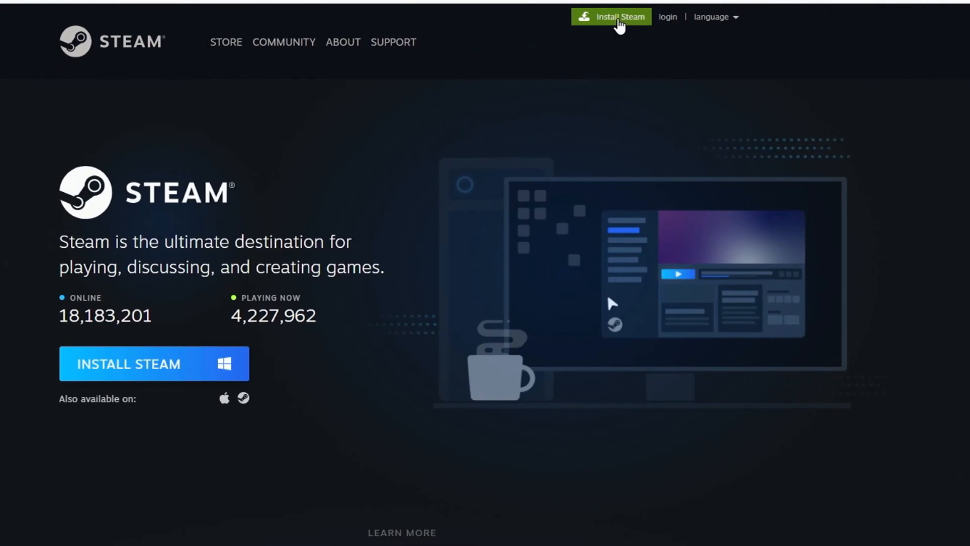
- Download the Windows Steam installer and run SteamSetup.exe from the download bar
scroll(down, 3)
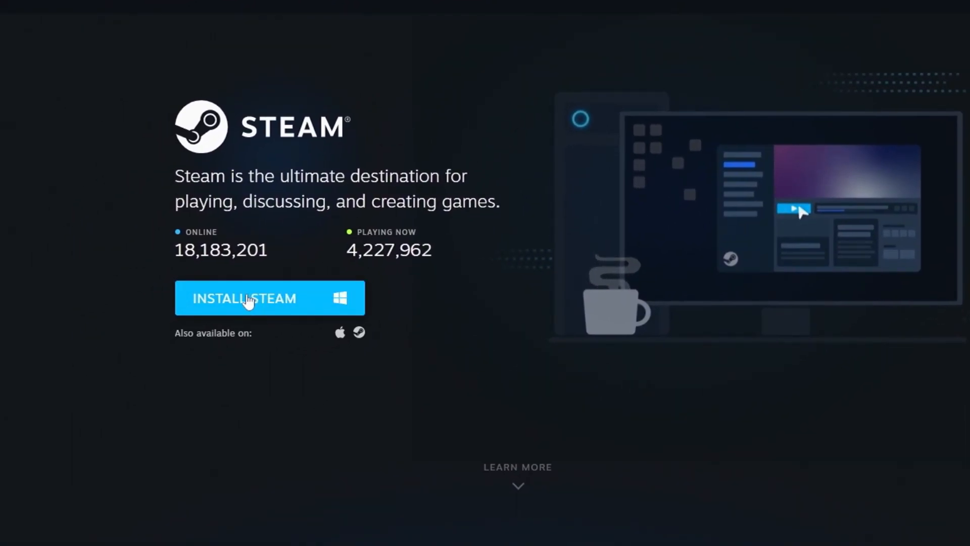
click(270, 298)
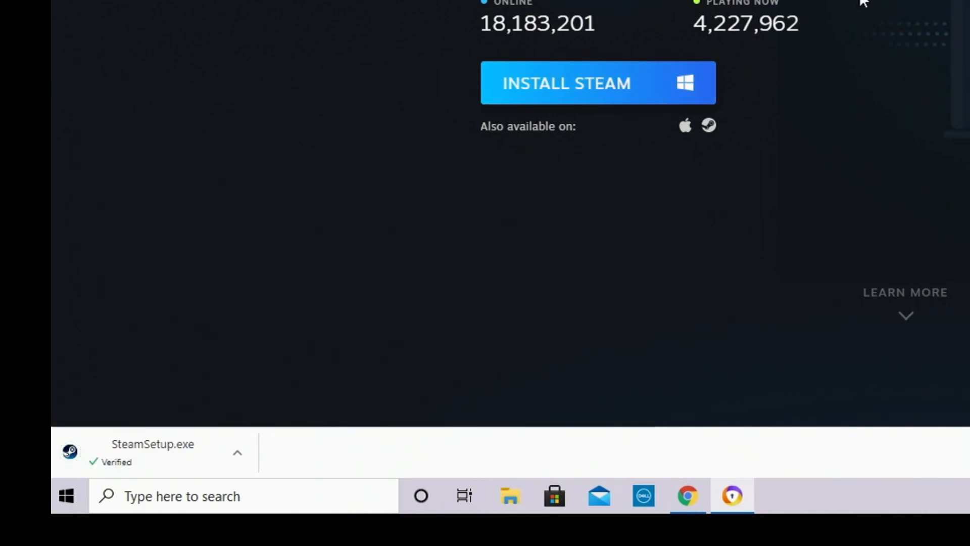
click(237, 452)
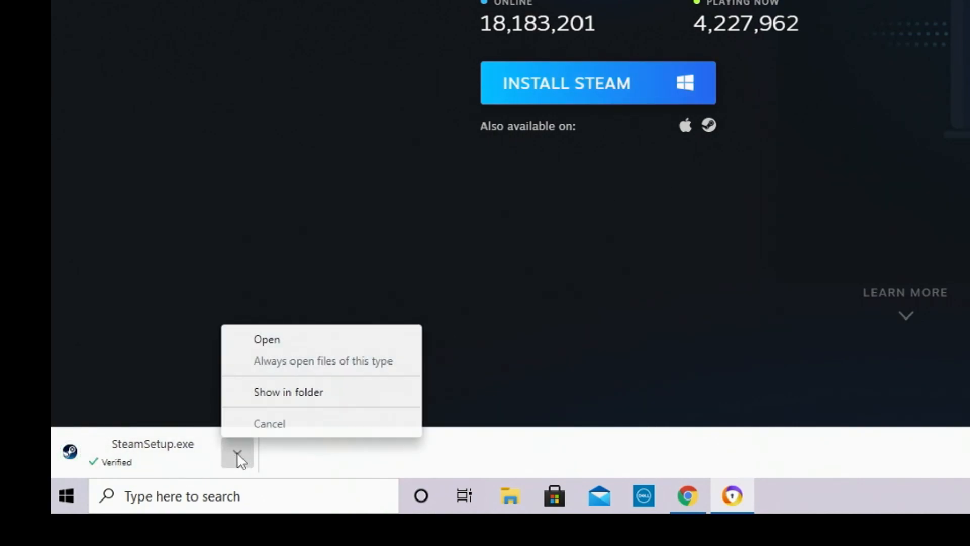
click(267, 339)
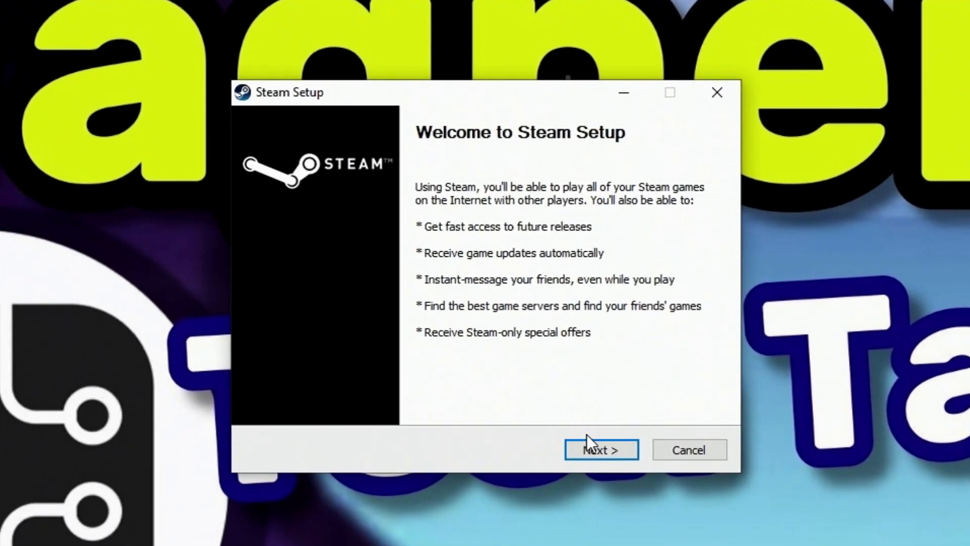
- Install Steam to the default C:\Program Files (x86)\Steam folder and finish with Run Steam checked
click(600, 449)
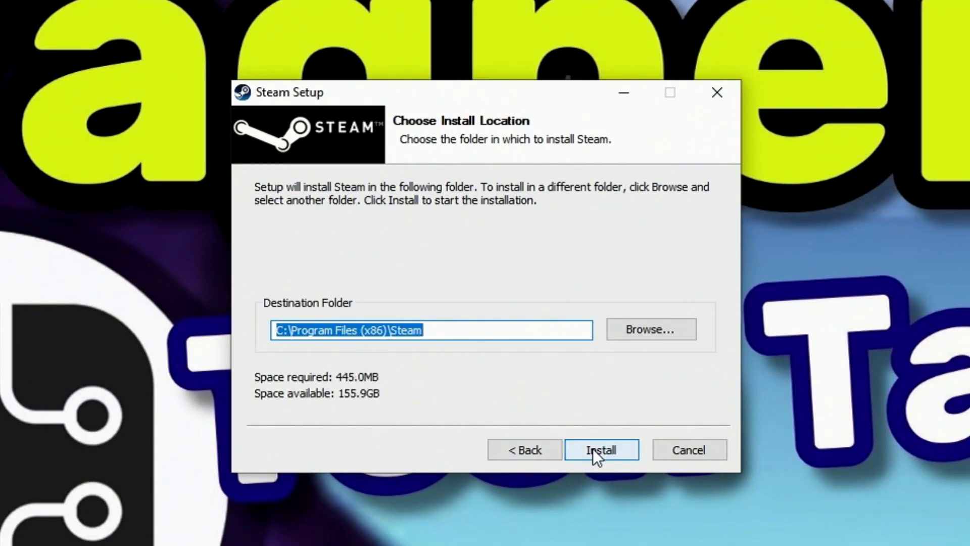
click(601, 450)
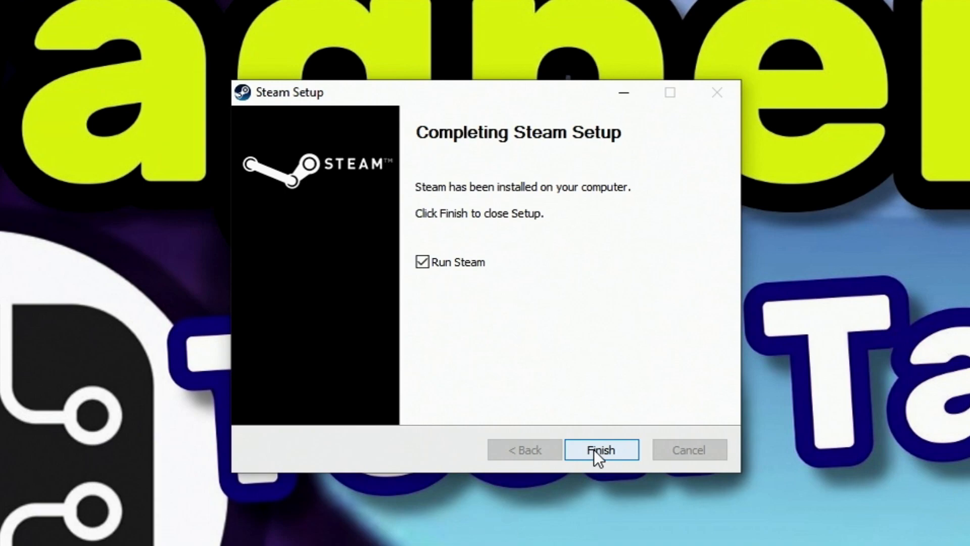
click(601, 450)
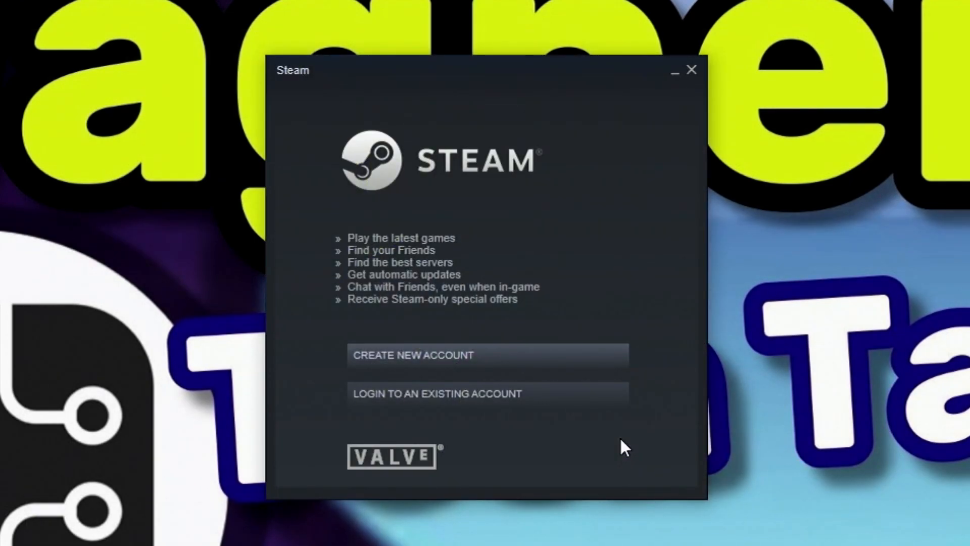
- Sign in and authorize this computer with the emailed Steam Guard access code, remembered as VPIN
click(437, 394)
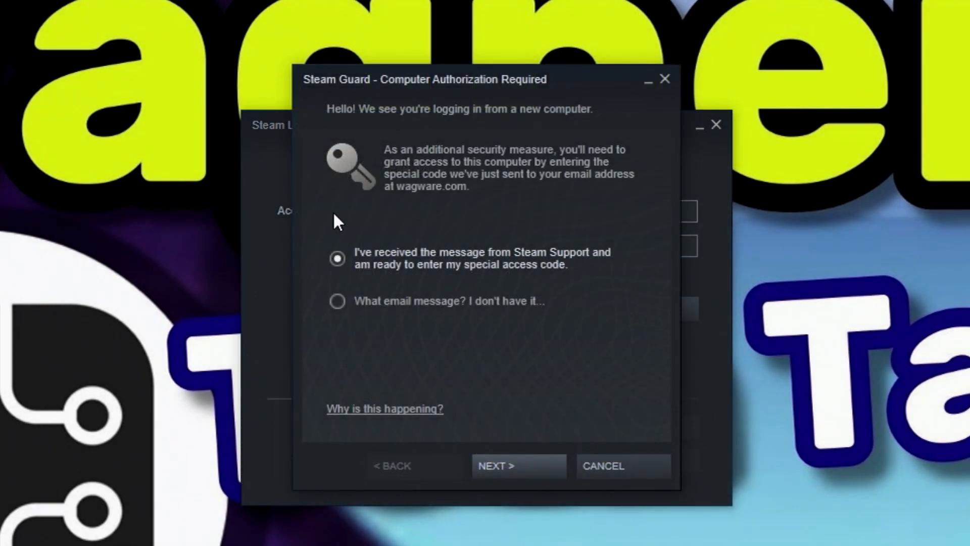
mouse_move(510, 452)
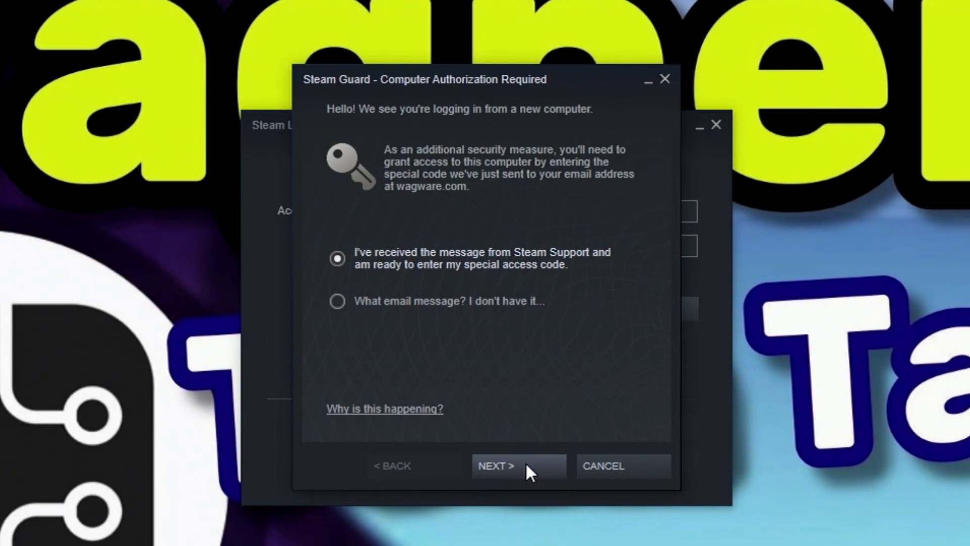
click(496, 465)
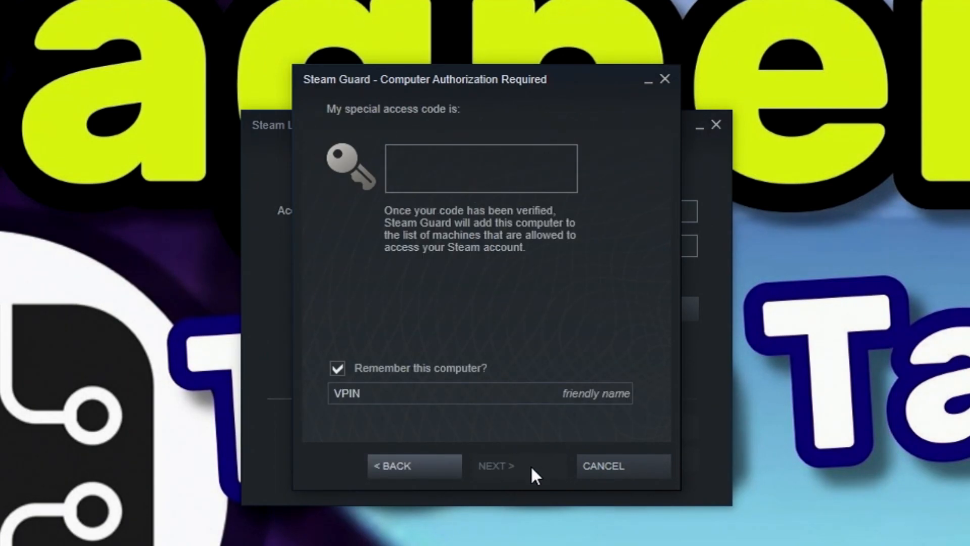
click(481, 169)
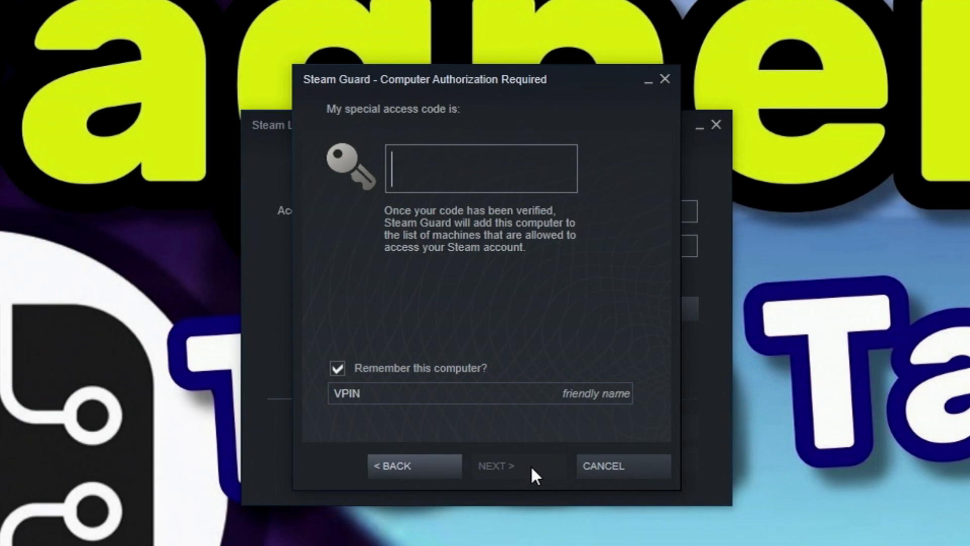
text(FT4)
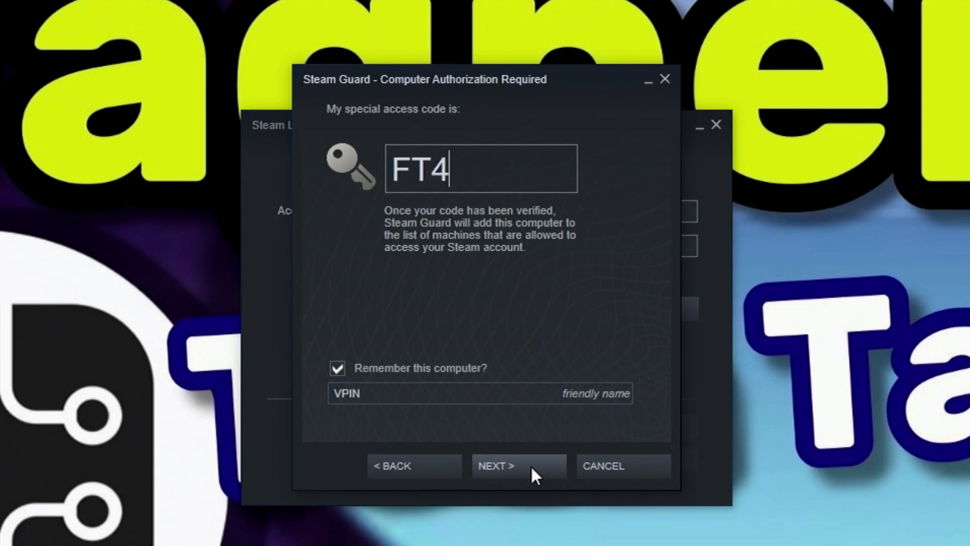
text(8H)
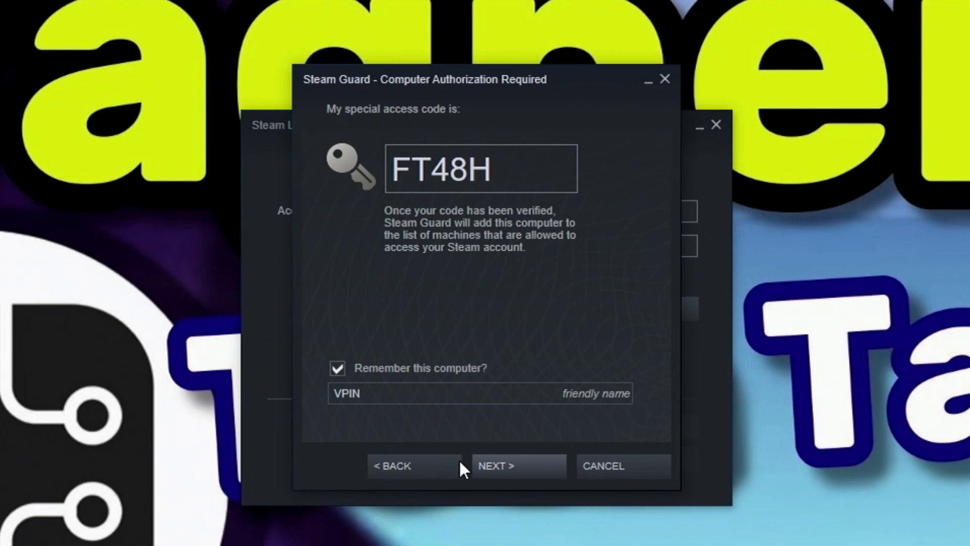
click(517, 466)
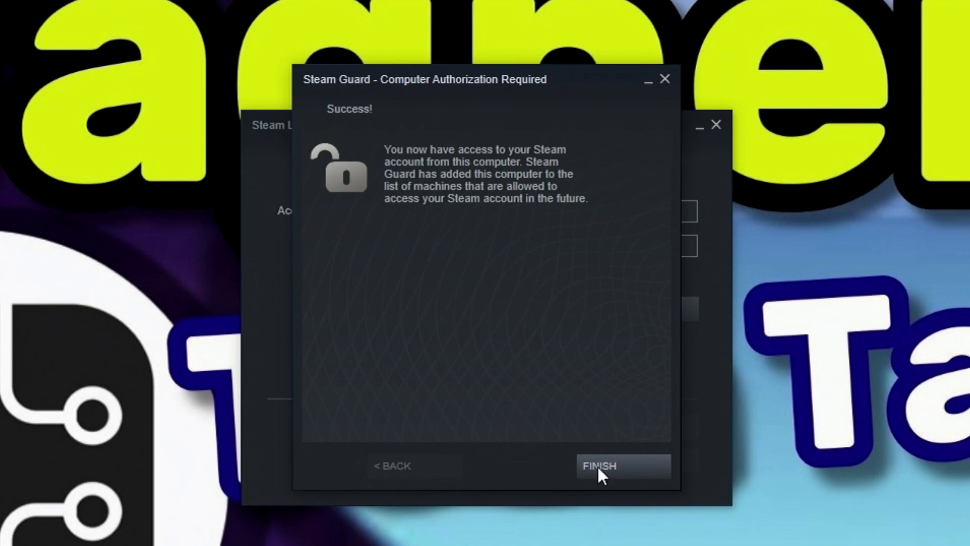
click(621, 466)
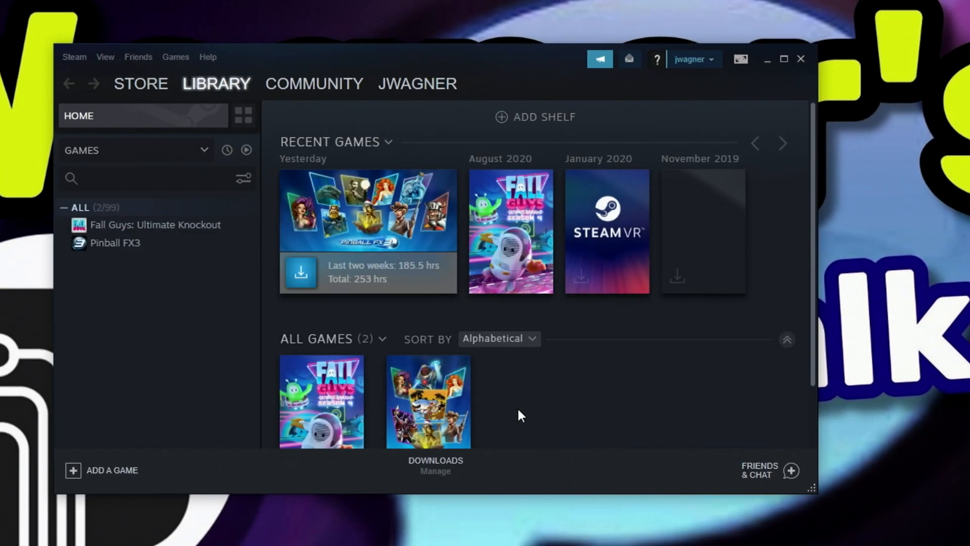
- Select Pinball FX3 in the library sidebar and start its installation
click(770, 471)
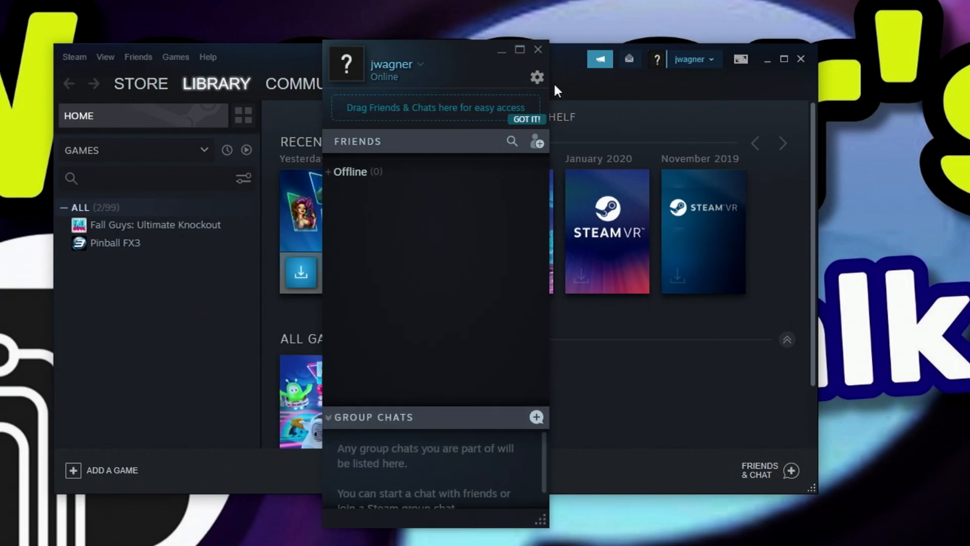
click(417, 83)
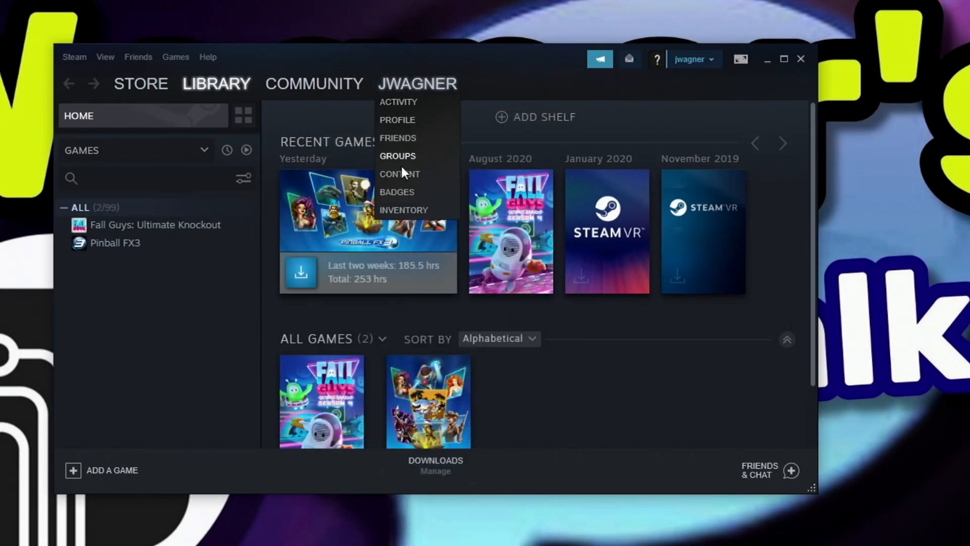
click(115, 242)
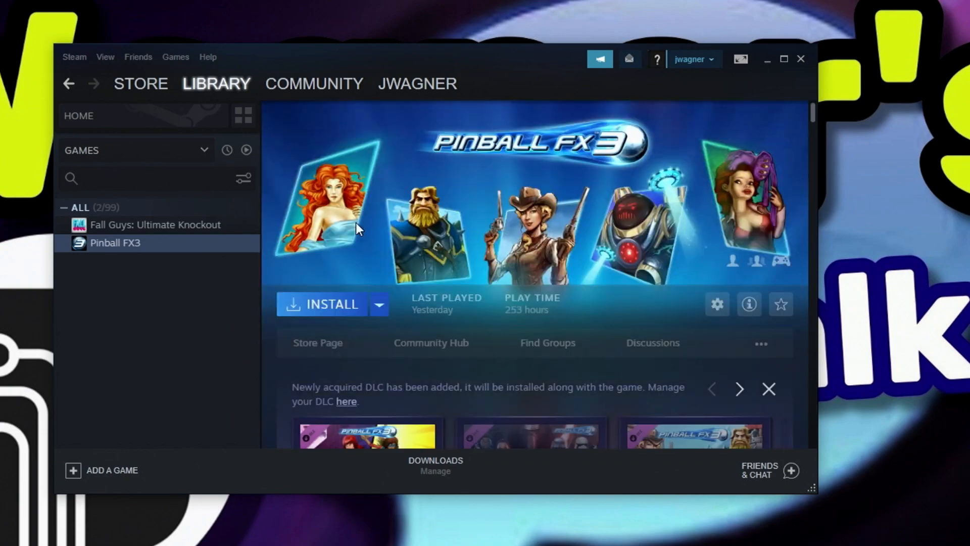
click(331, 303)
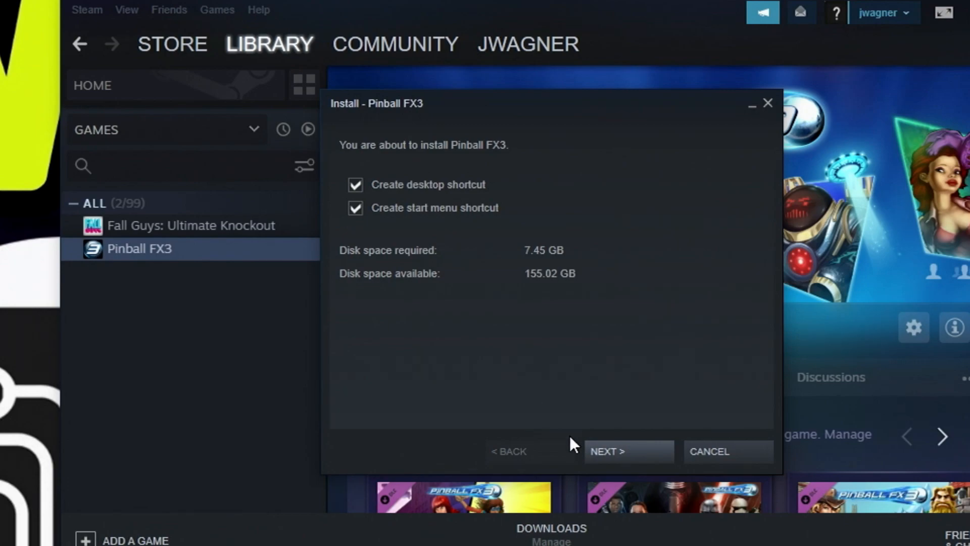
- Queue Pinball FX3 with both shortcuts, accept the Zen Studios license and hide the queued page in future
click(628, 450)
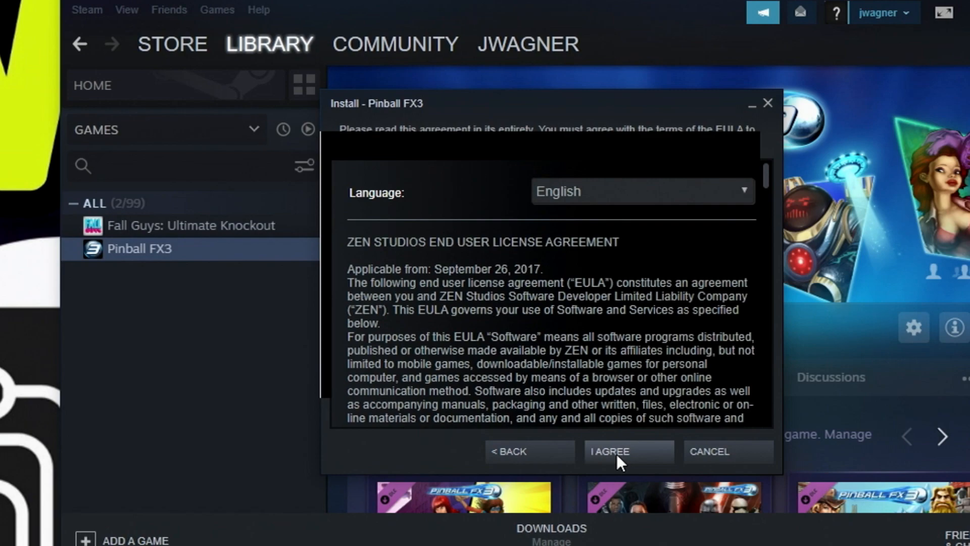
click(626, 451)
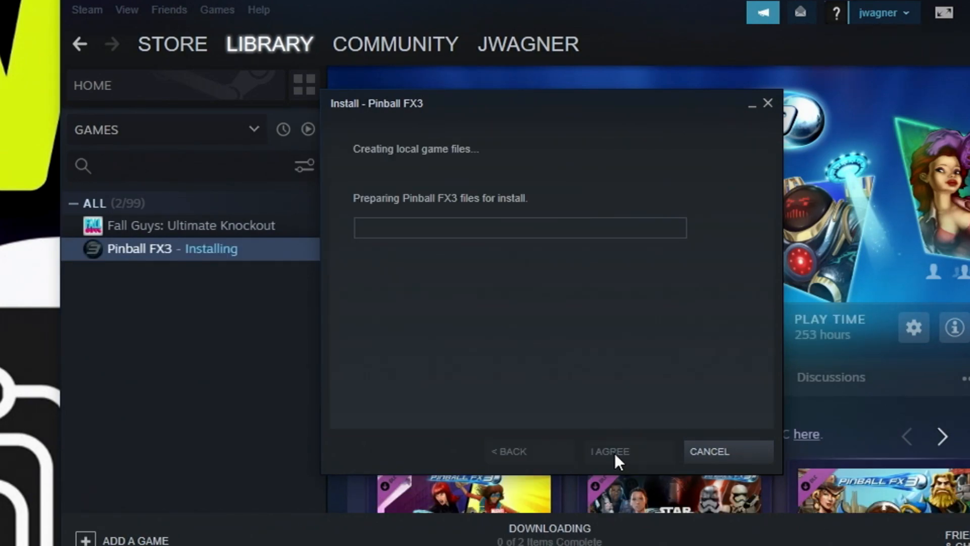
click(609, 451)
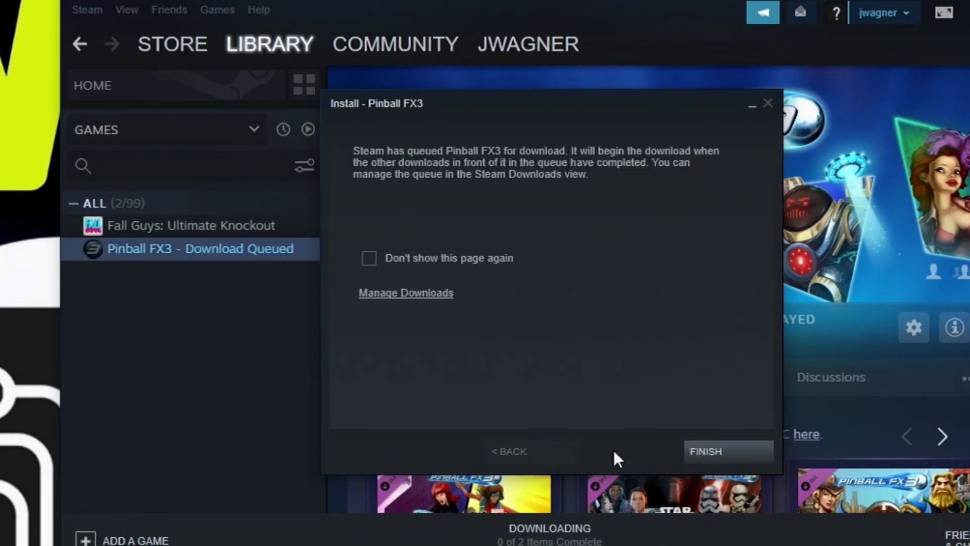
mouse_move(551, 355)
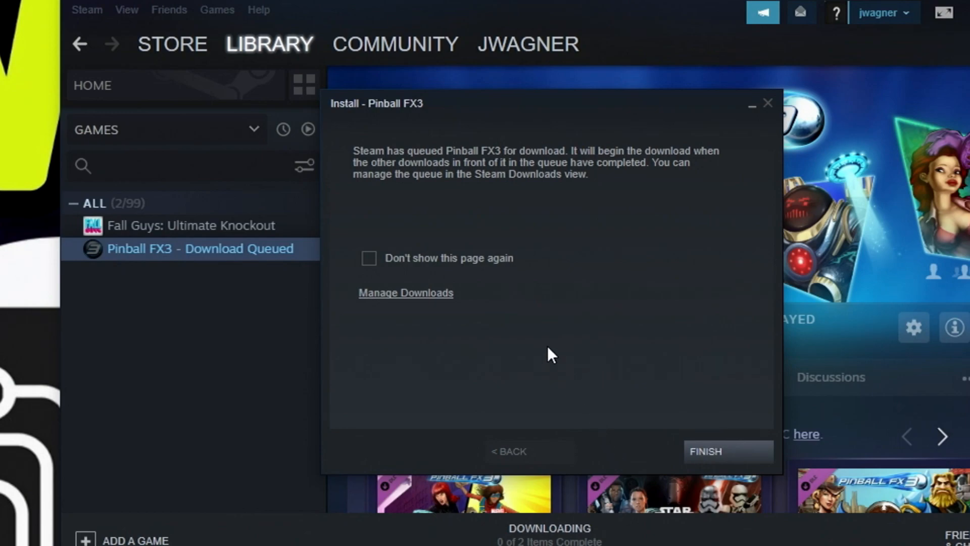
click(369, 257)
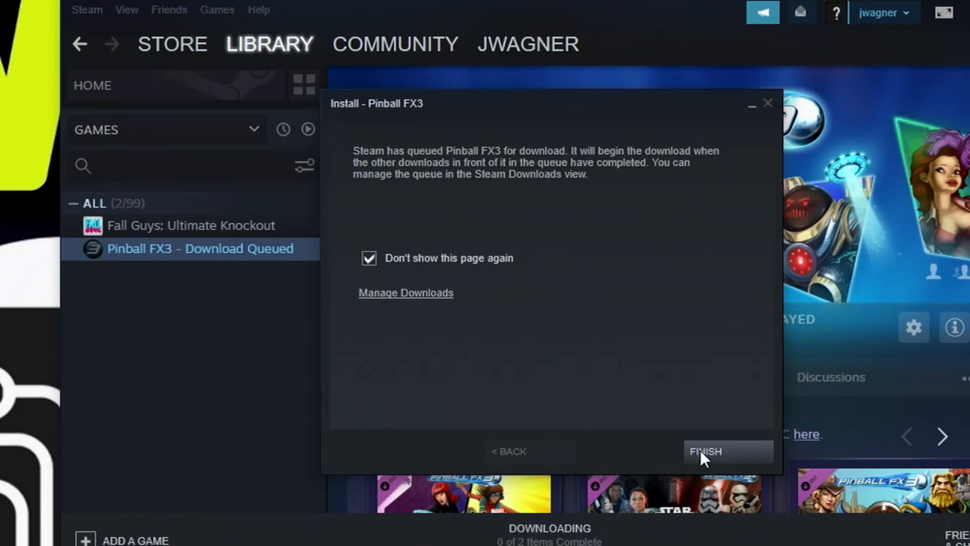
click(705, 451)
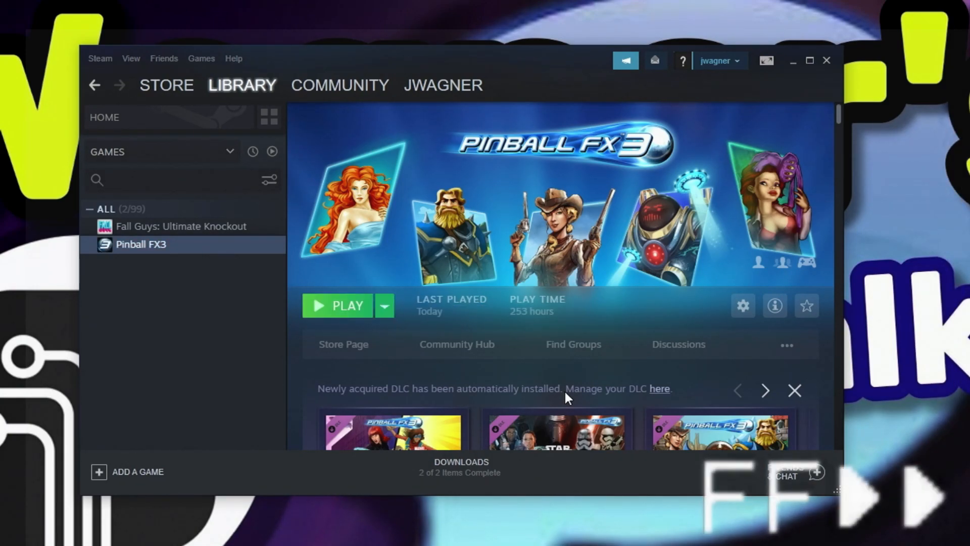
mouse_move(337, 309)
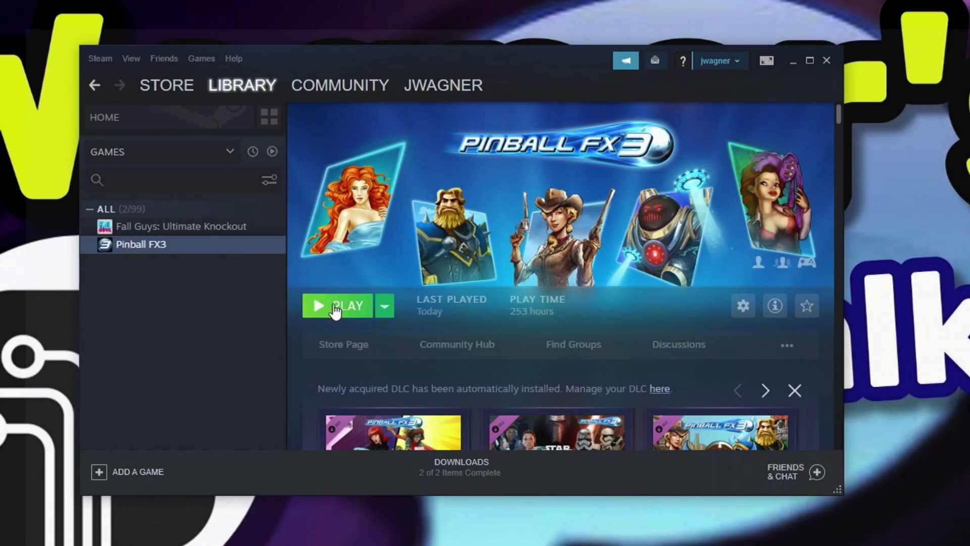
- Launch Pinball FX3 from its library page with the Play button
click(337, 306)
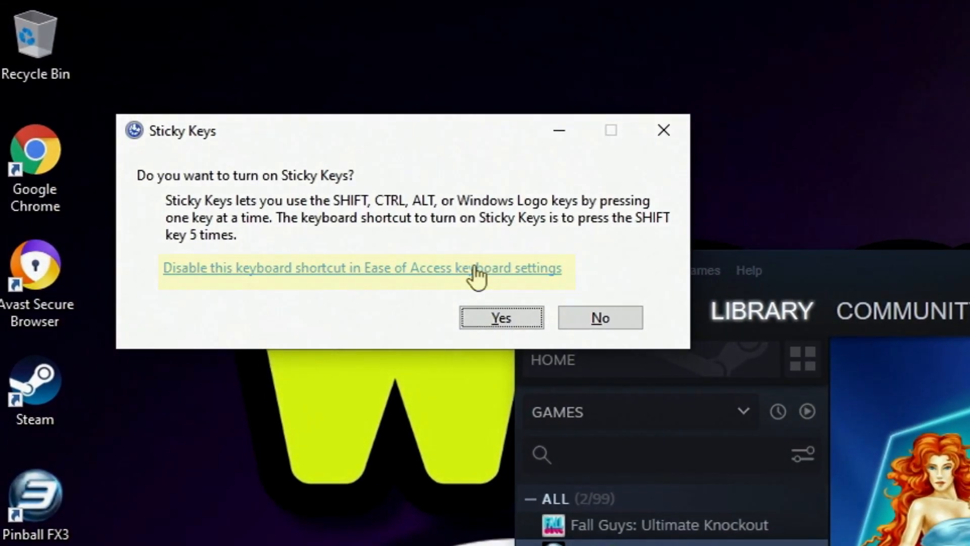
- Disable the Sticky Keys and Toggle Keys shortcut keys in Ease of Access keyboard settings, then close Settings
click(361, 267)
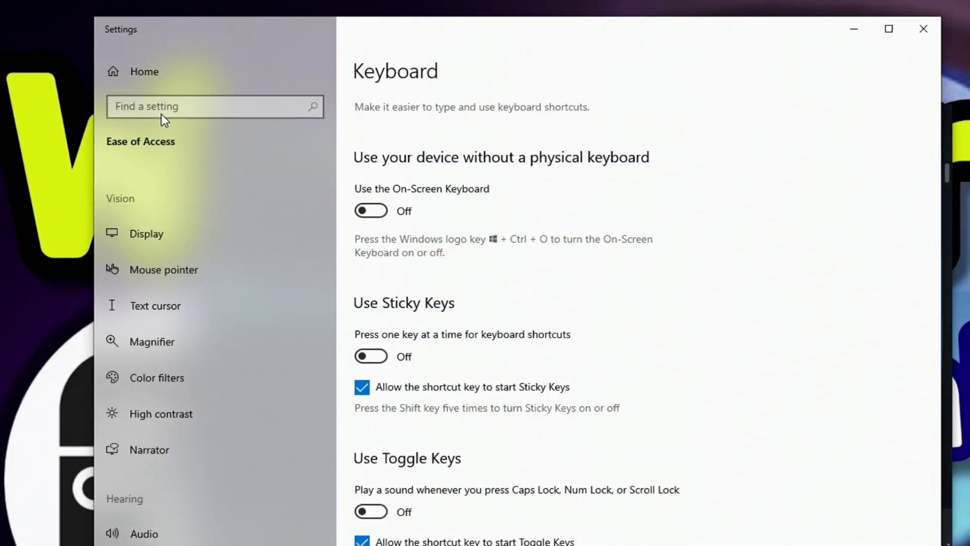
click(362, 386)
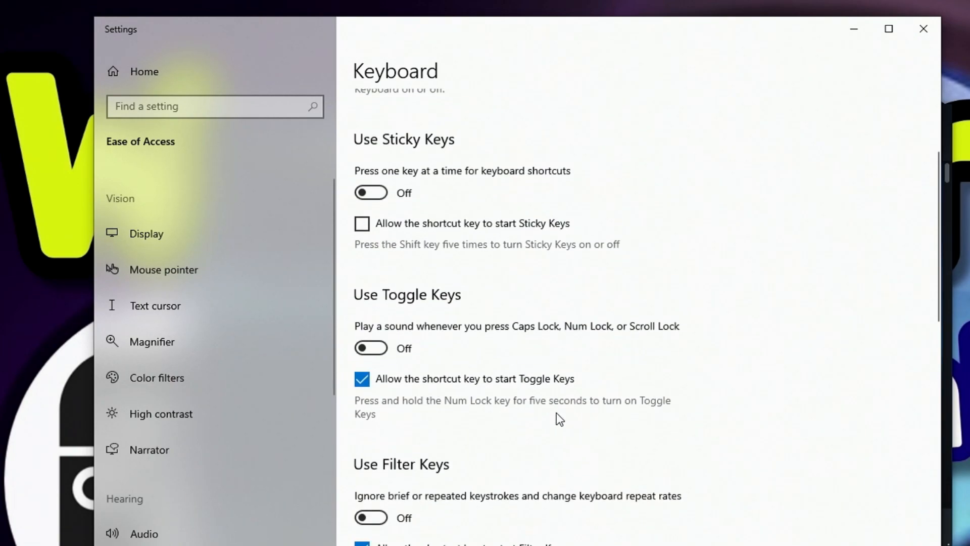
click(362, 378)
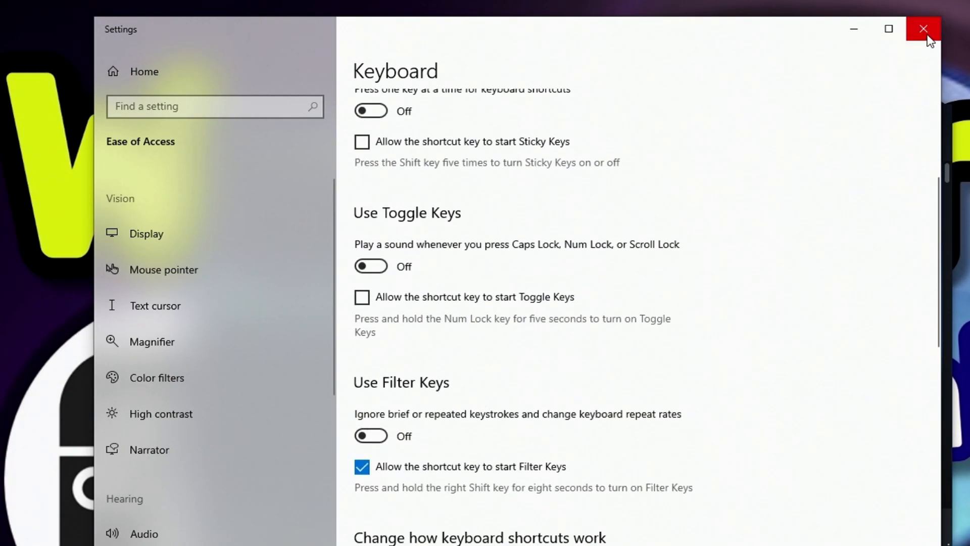
click(923, 29)
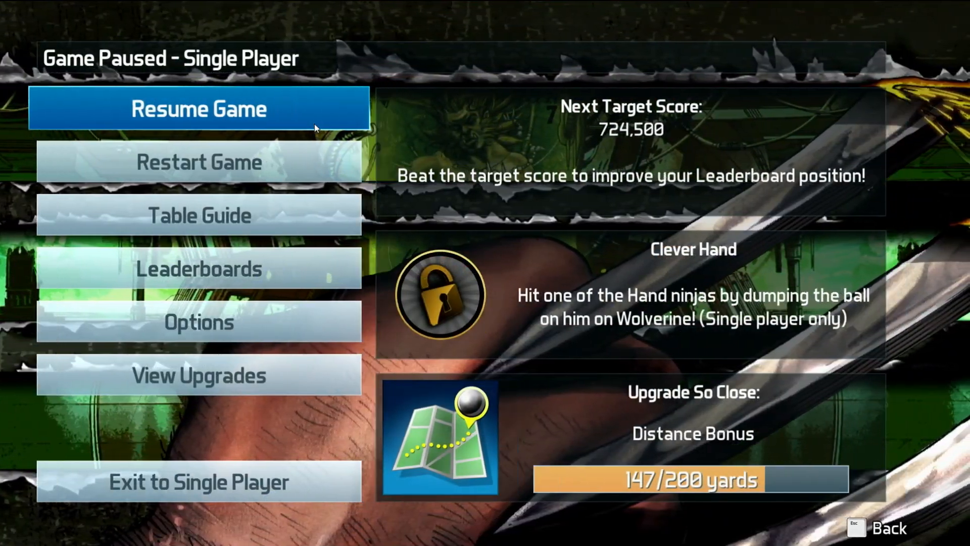
- Resume the paused Wolverine table, play, then Esc back to the main menu
click(198, 108)
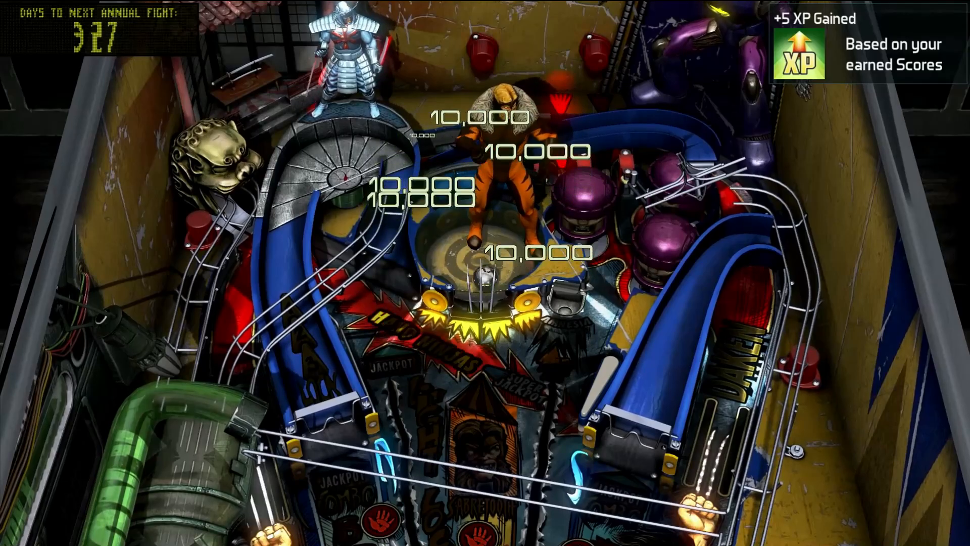
key(Escape)
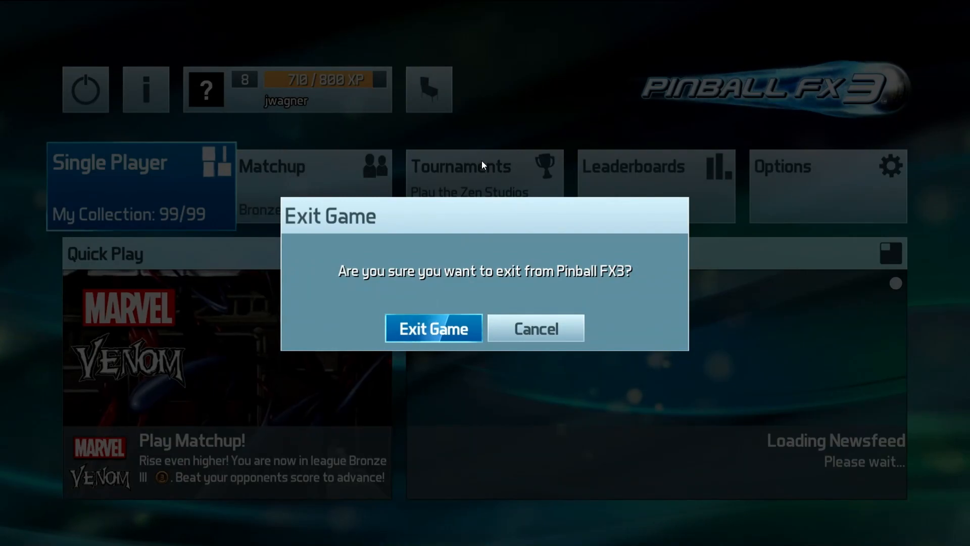
- Confirm Exit Game in Pinball FX3 and return focus to the desktop browser window
click(433, 328)
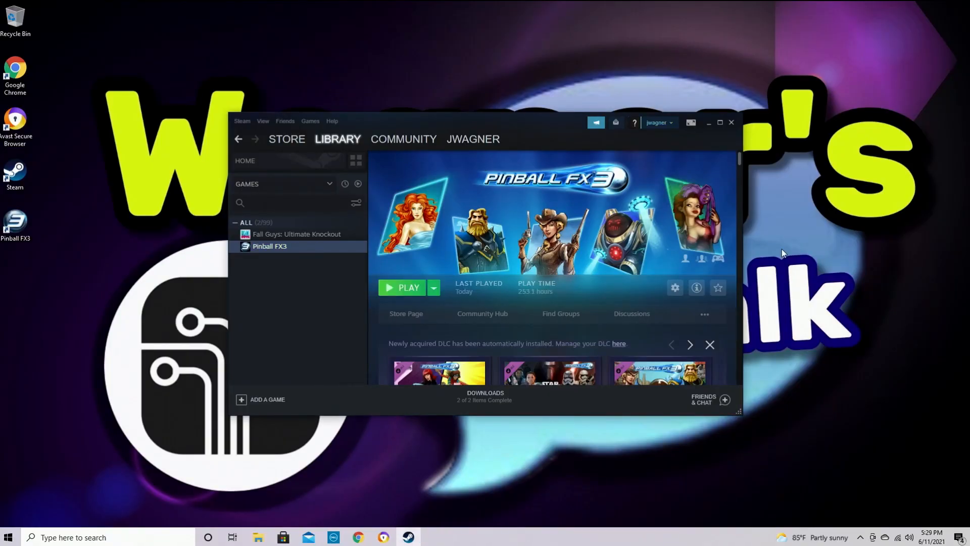
click(731, 122)
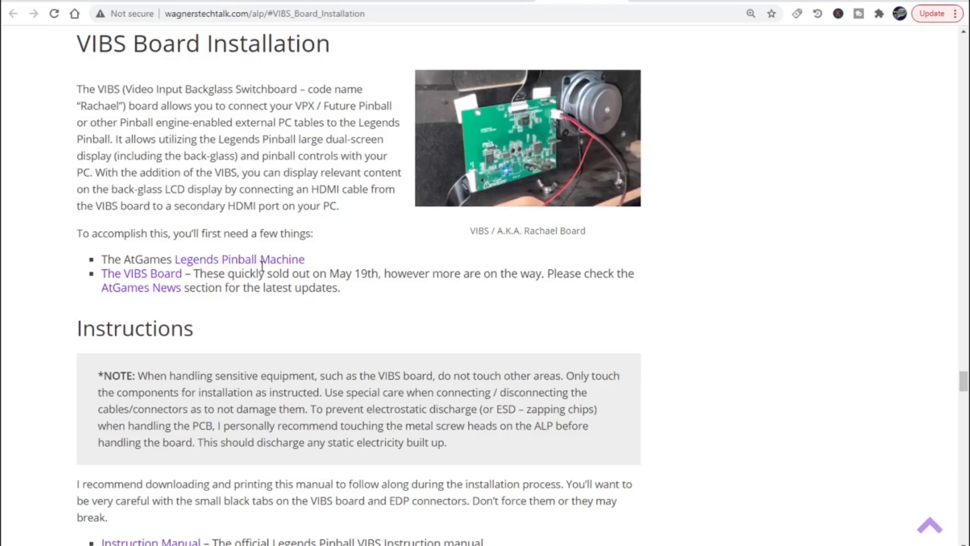
- Scroll the wagnerstechtalk.com guide down past the VIBS Board Installation section
scroll(down, 3)
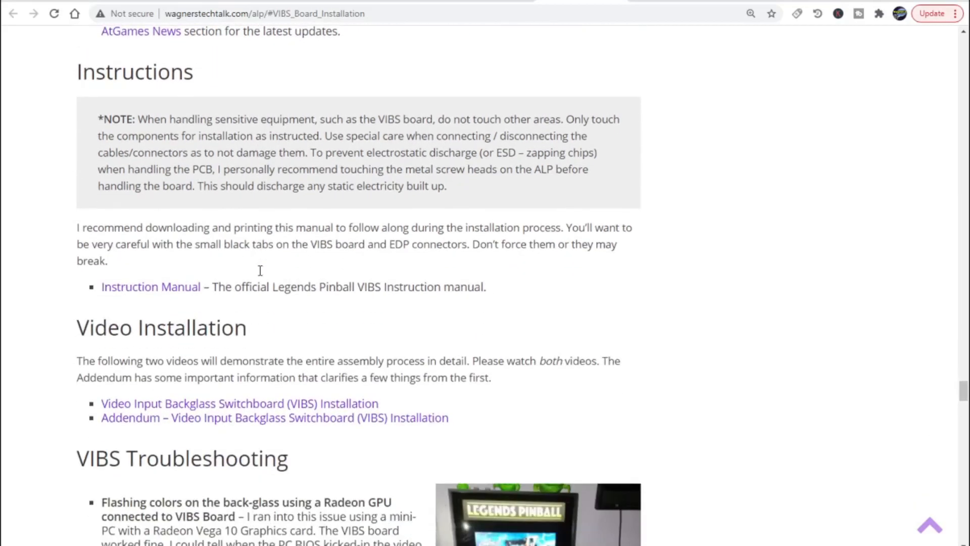
scroll(down, 3)
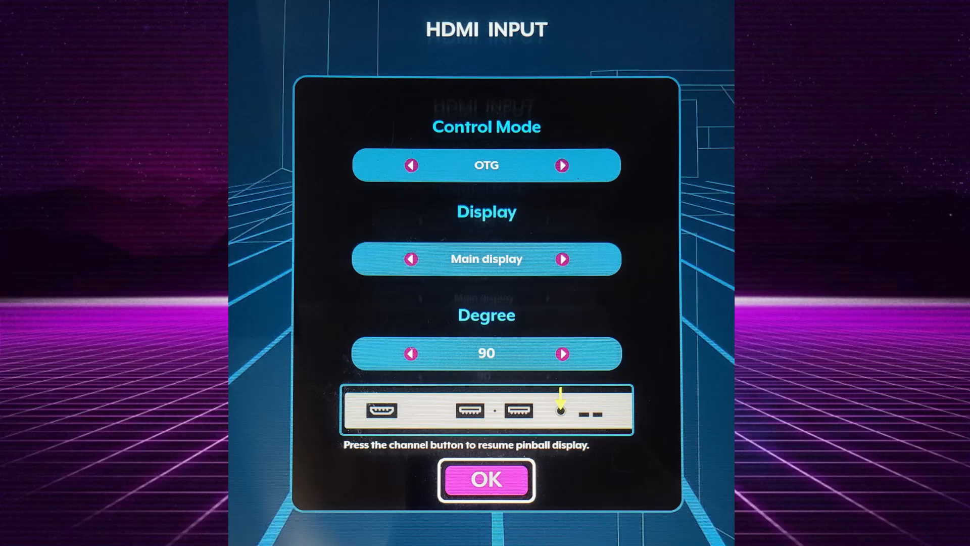
- Confirm the HDMI Input settings with OK, then enter Pinball FX3's cabinet mode settings
click(486, 480)
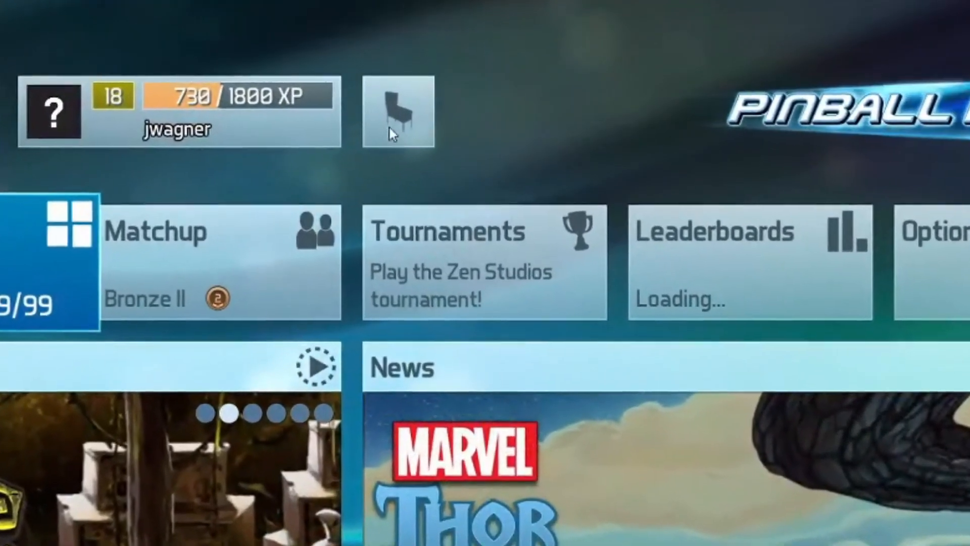
click(398, 111)
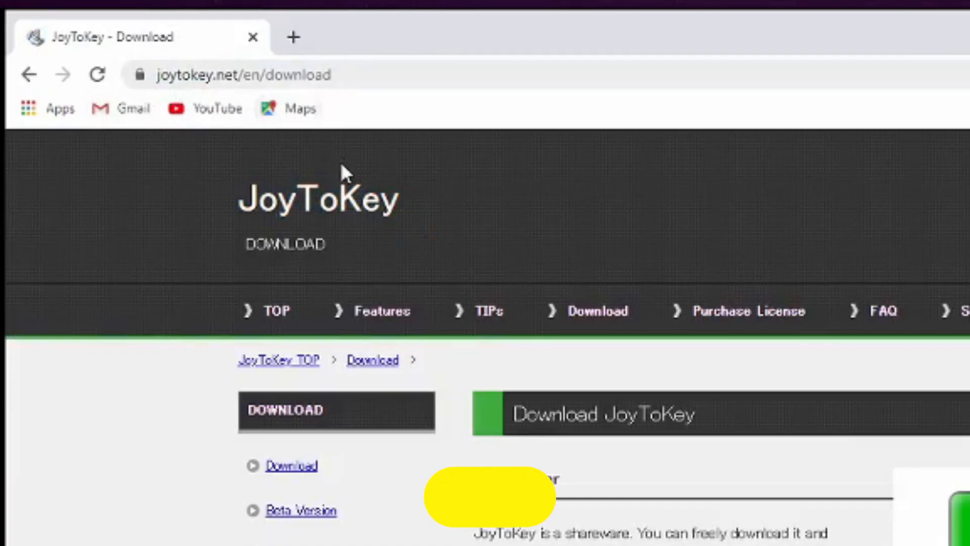
- Download the JoyToKey installer from joytokey.net and advance its version 6.6 setup past the Information page
scroll(down, 3)
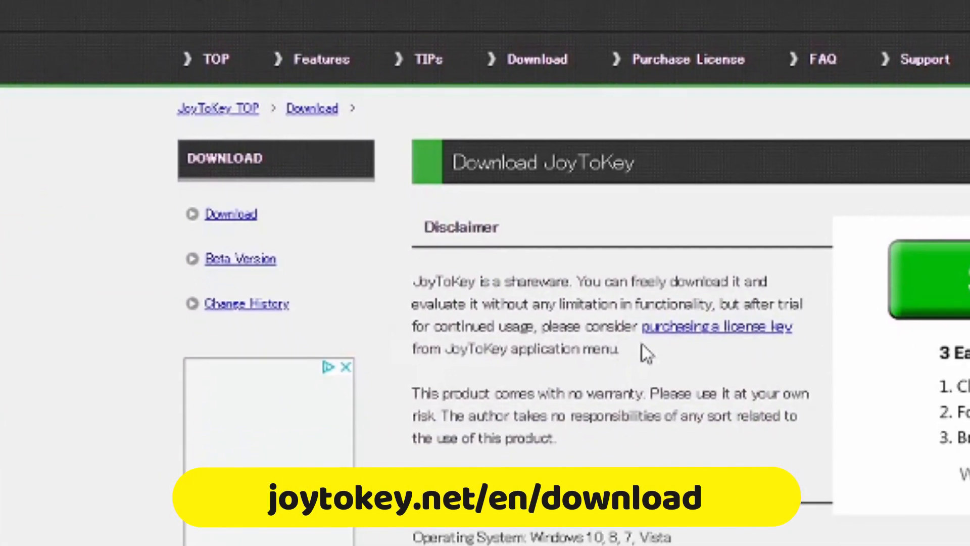
scroll(down, 3)
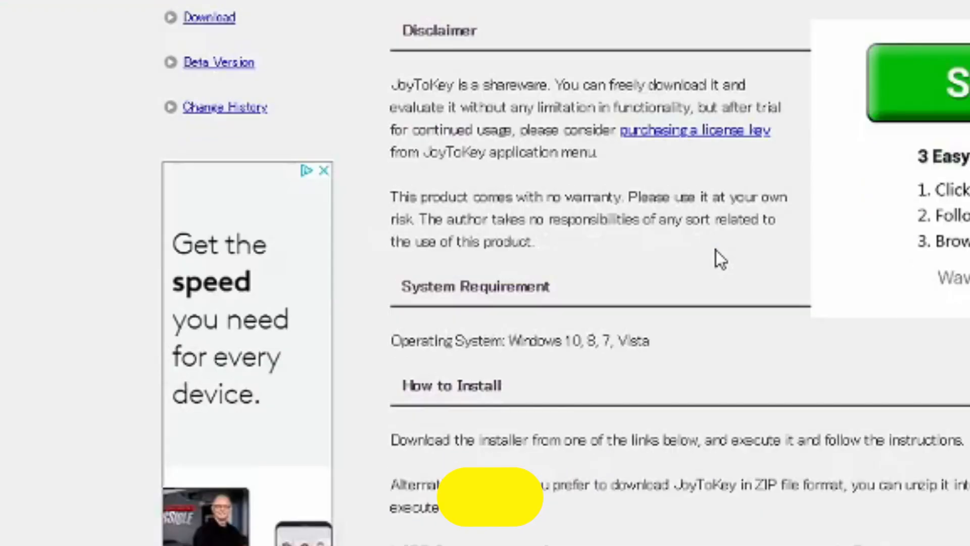
scroll(down, 3)
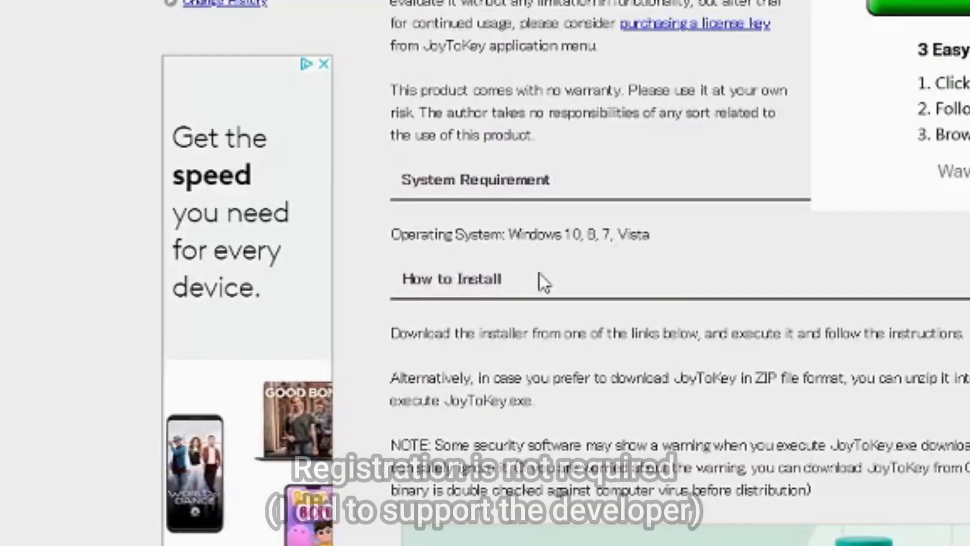
scroll(down, 3)
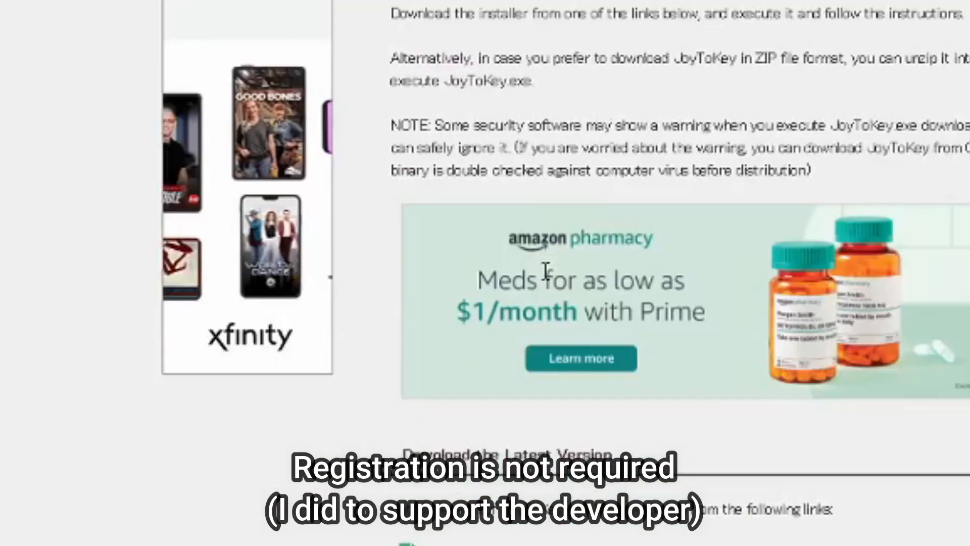
scroll(down, 3)
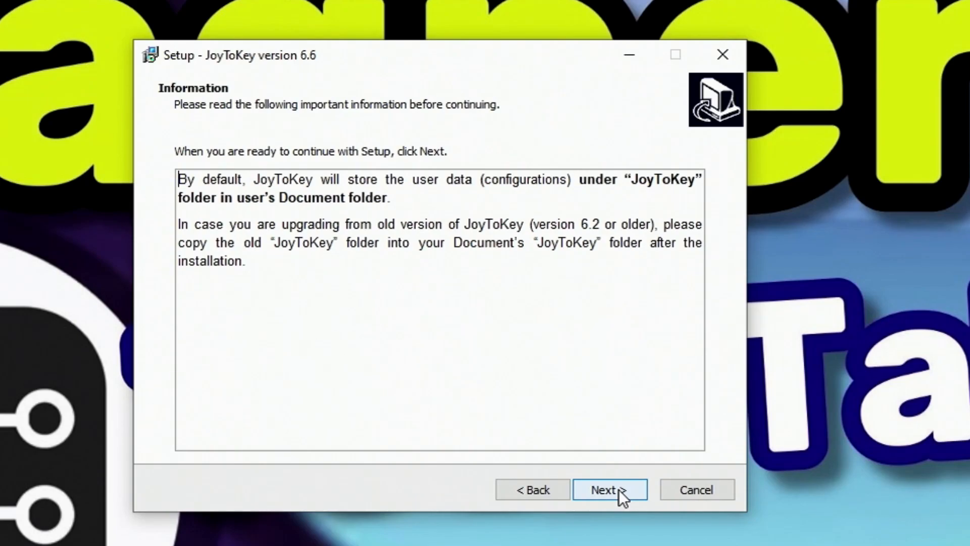
click(609, 490)
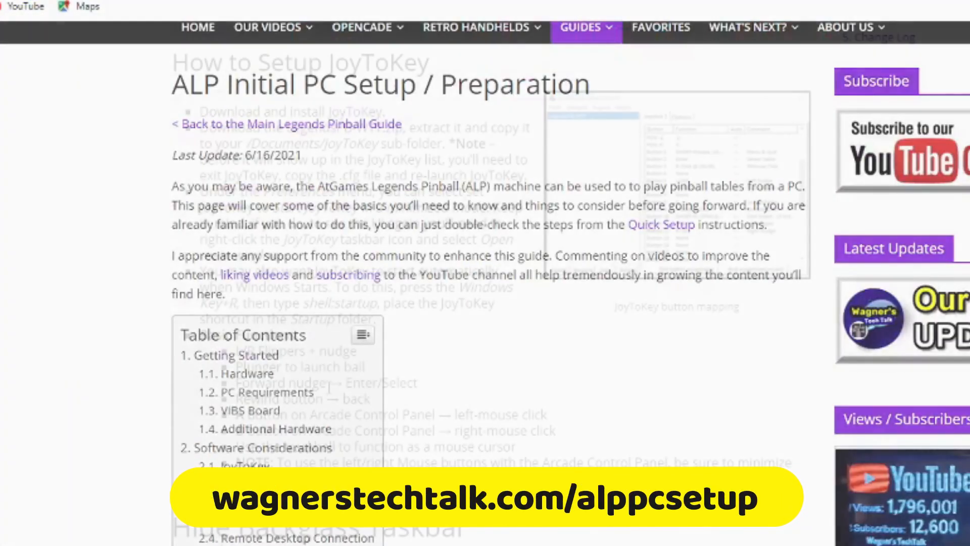
- Save the LegendsPB-WTT.zip link from the How to Setup JoyToKey section to Downloads
scroll(down, 3)
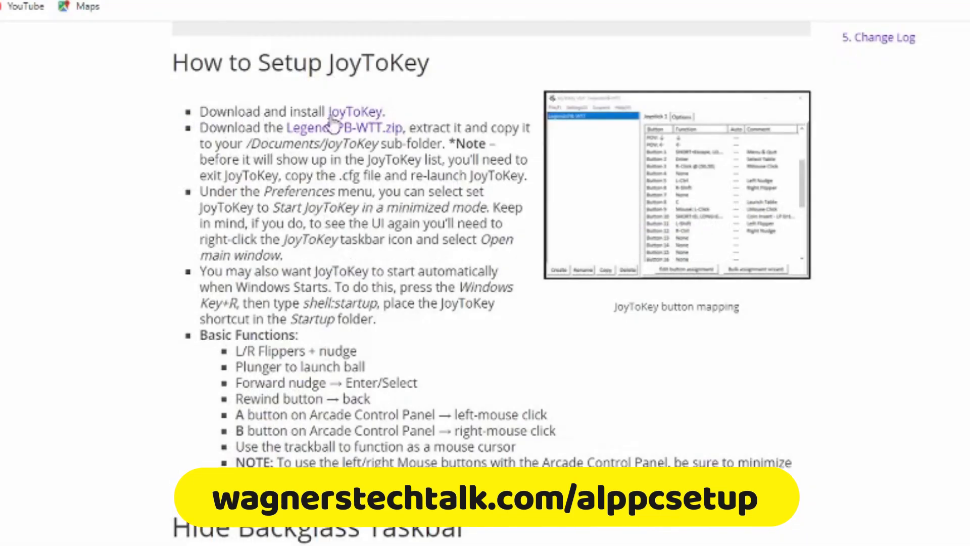
right_click(343, 127)
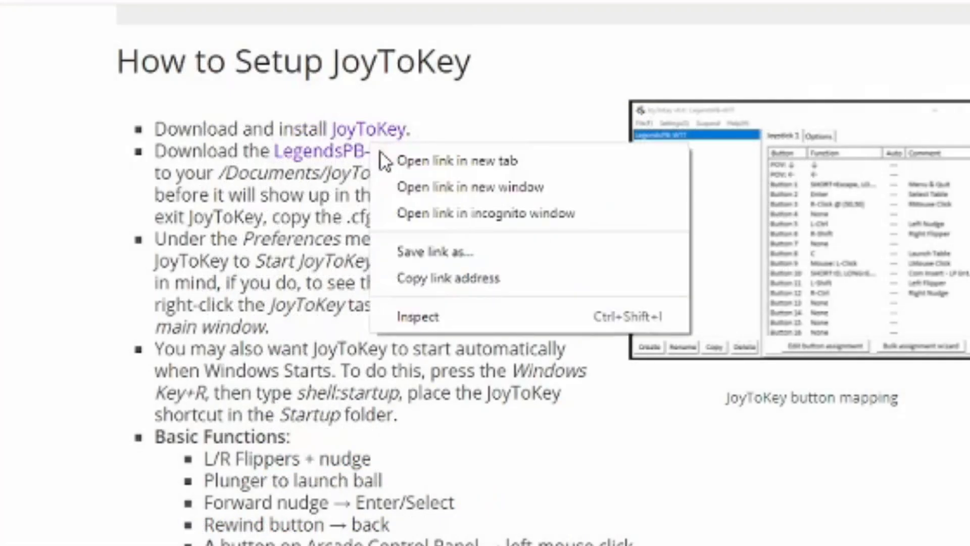
click(435, 251)
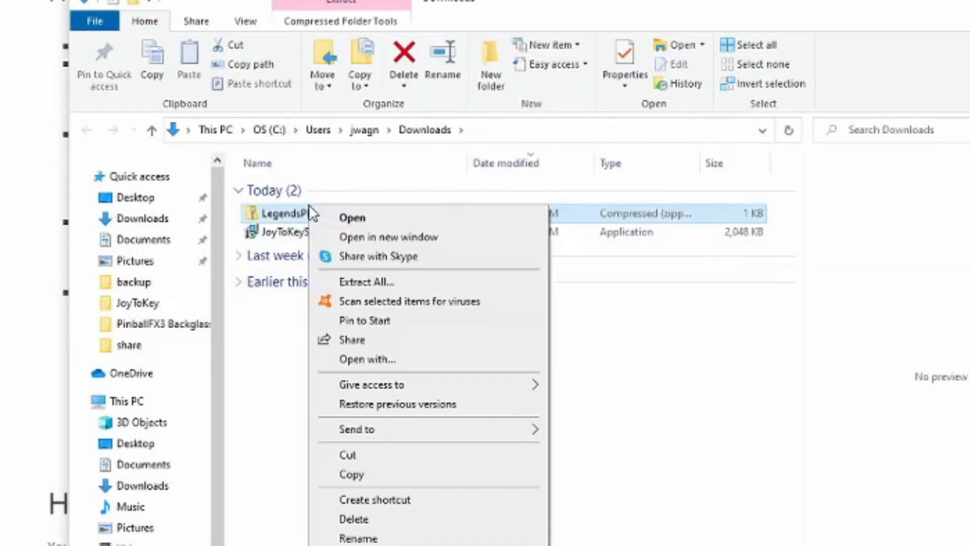
mouse_move(384, 303)
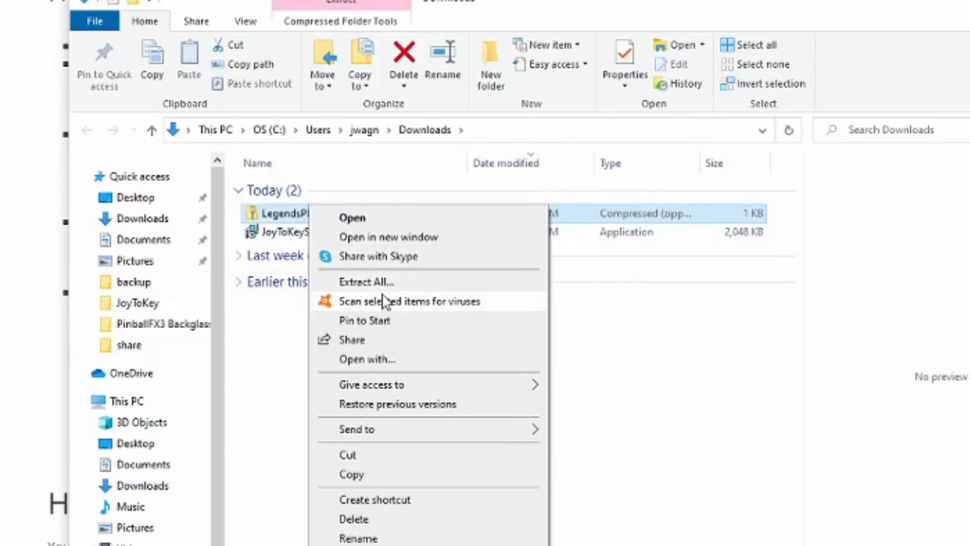
- Extract LegendsPB-WTT.zip, copy LegendsPB-WTT.cfg and confirm it sits in Documents\JoyToKey
click(366, 281)
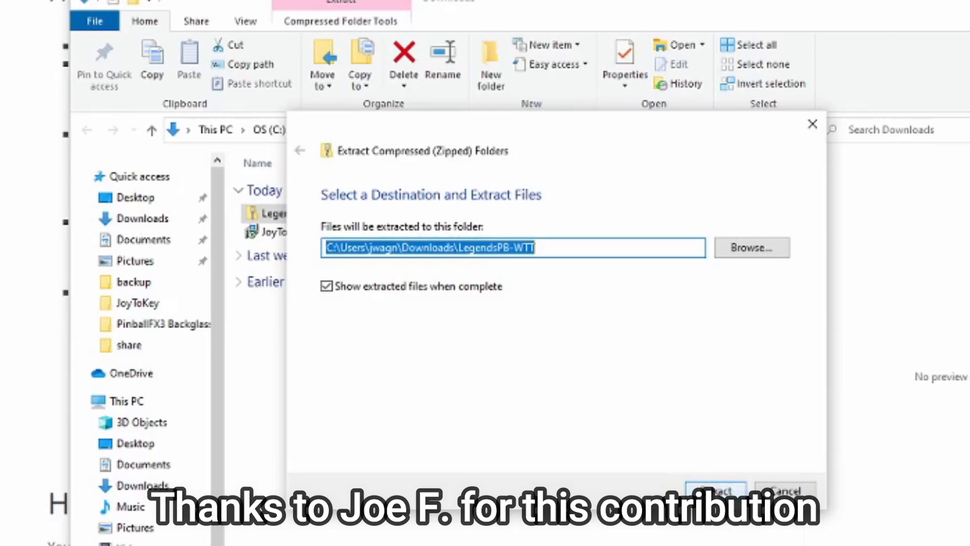
click(715, 489)
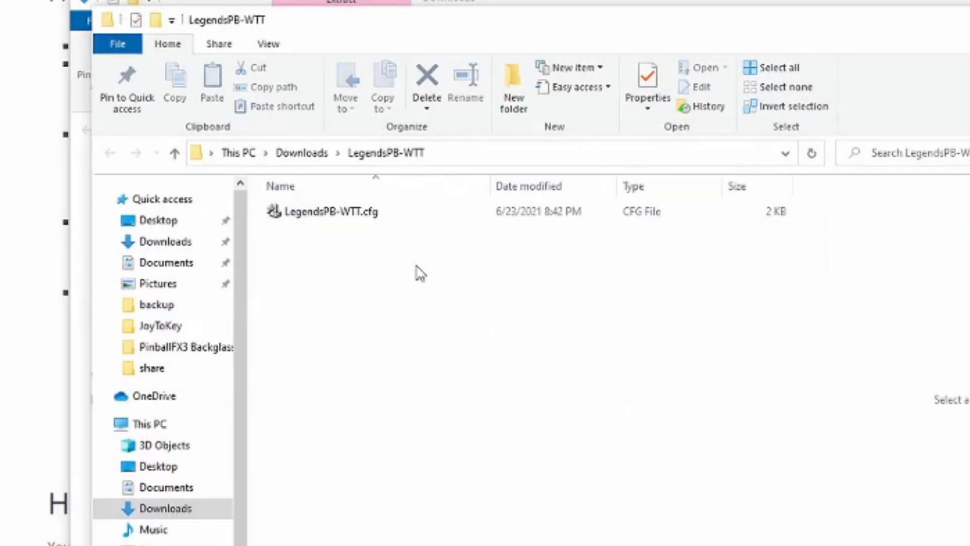
right_click(329, 211)
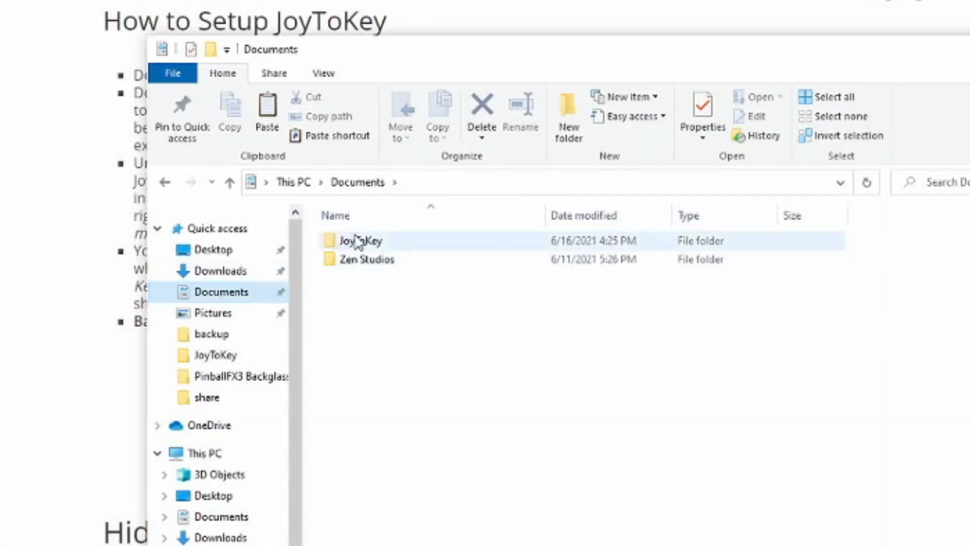
double_click(365, 240)
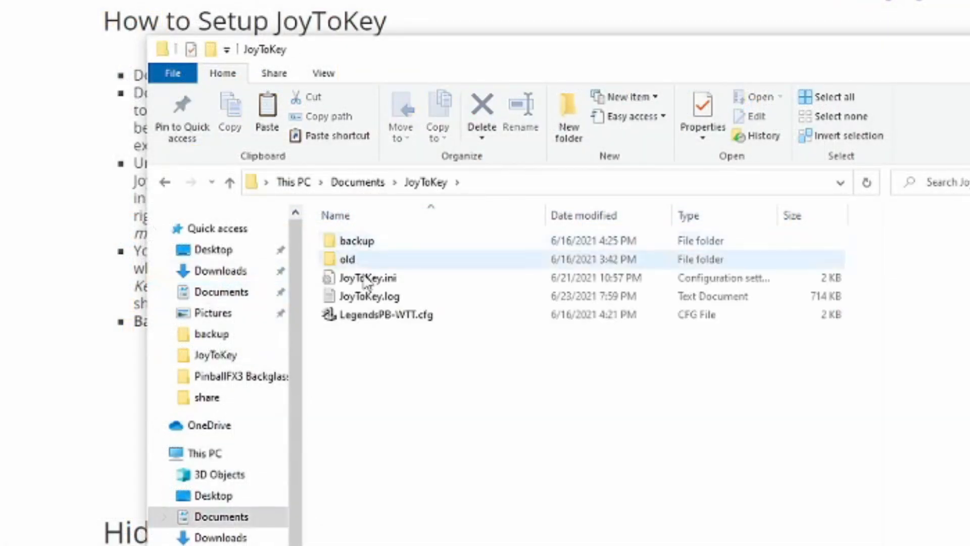
click(389, 314)
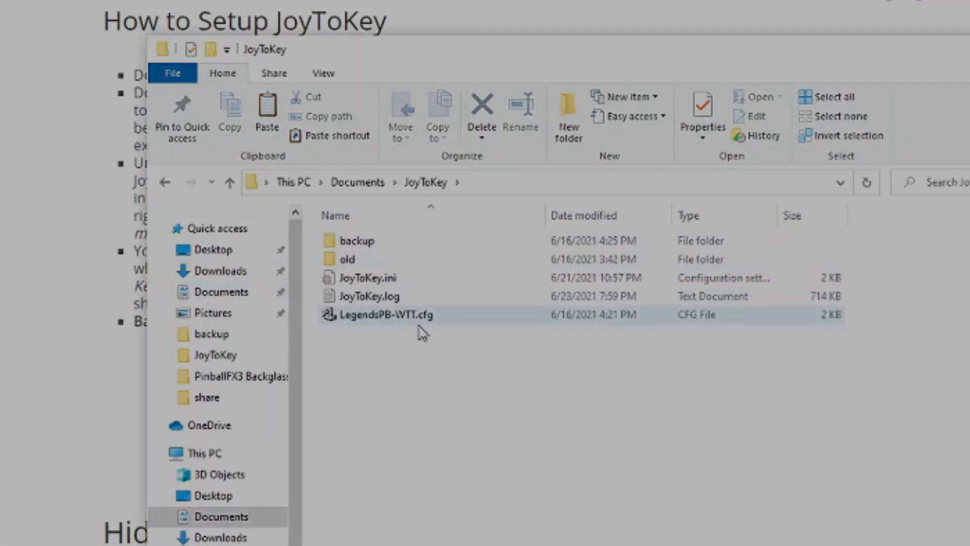
- Launch JoyToKey with the LegendsPB-WTT profile and review its Joystick 1 button mappings
double_click(388, 315)
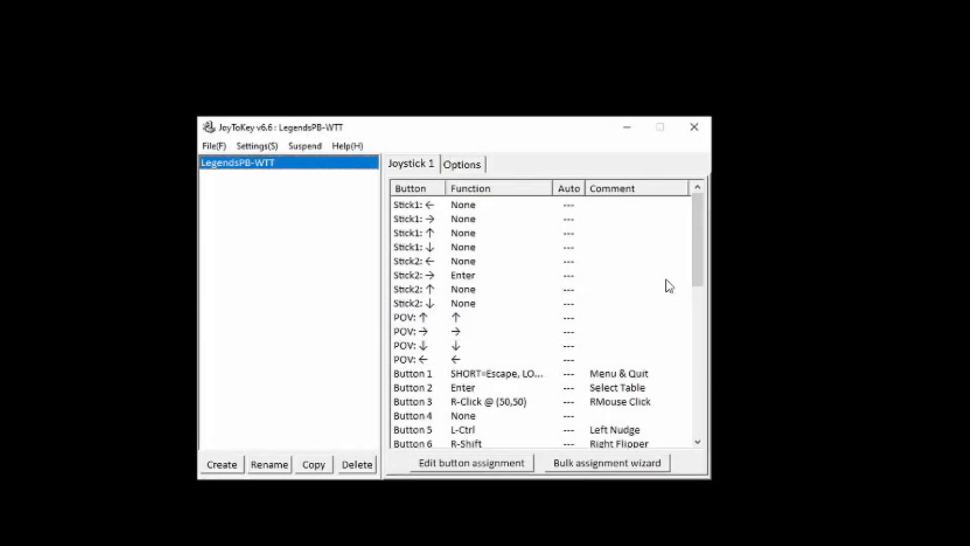
scroll(down, 3)
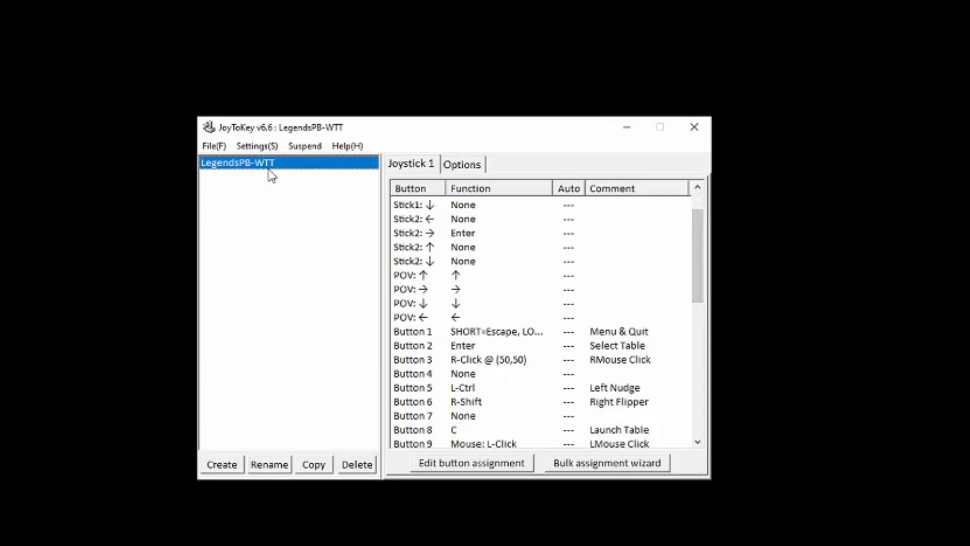
mouse_move(684, 261)
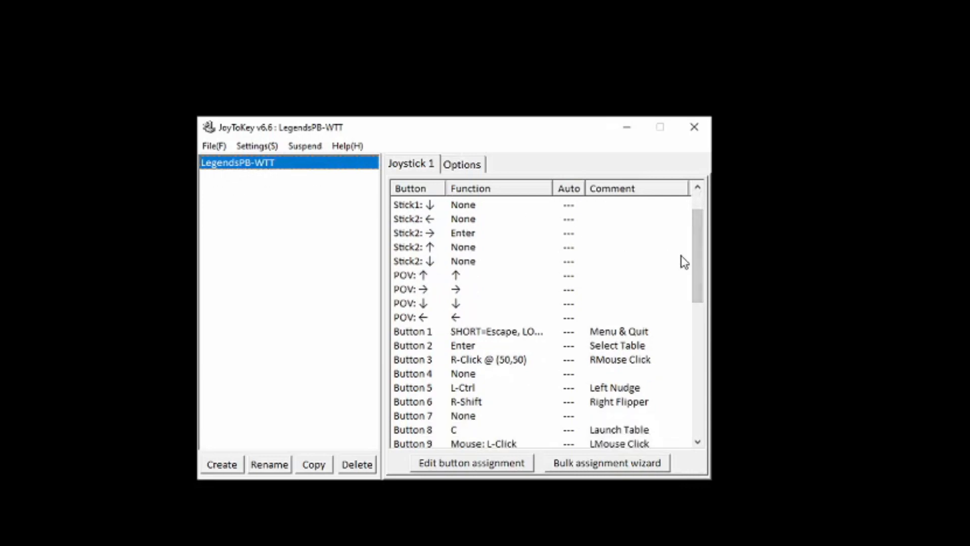
scroll(down, 3)
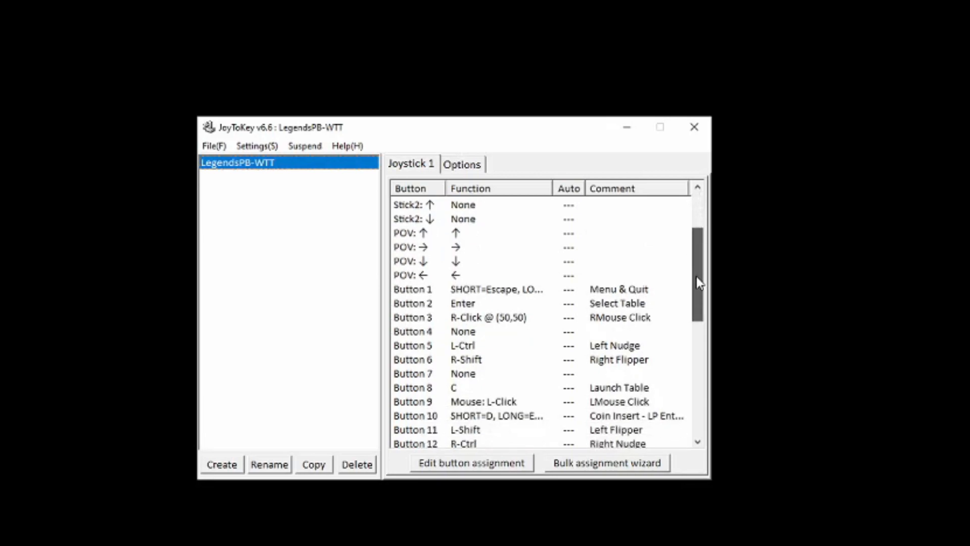
scroll(down, 3)
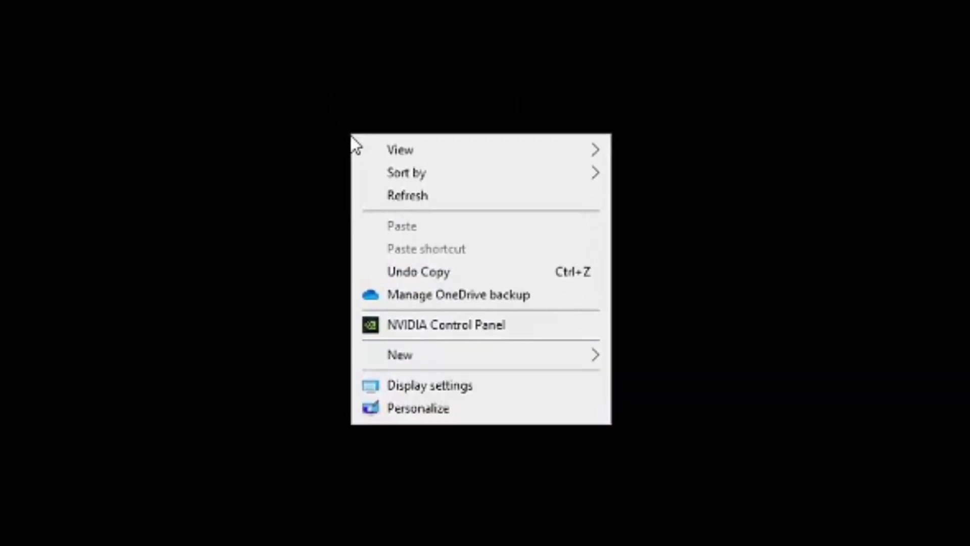
mouse_move(429, 385)
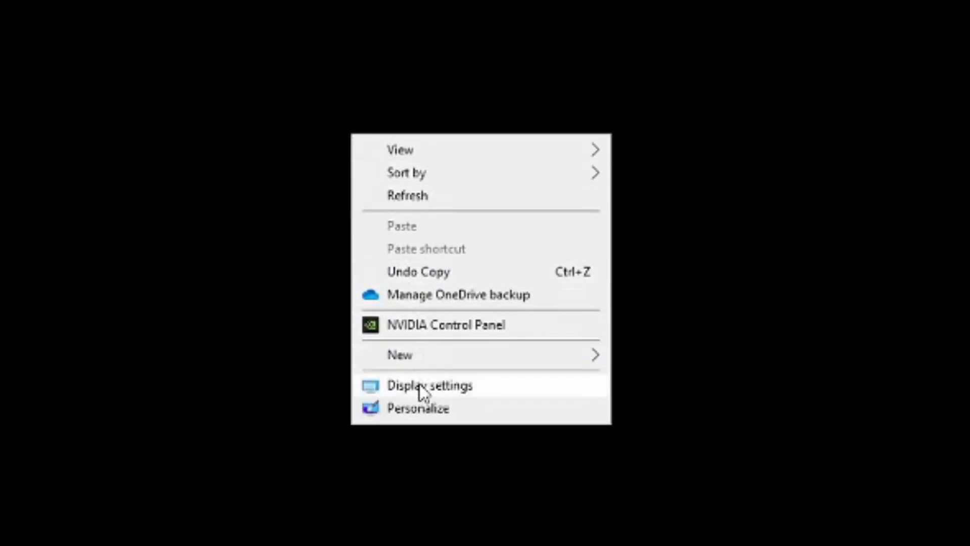
- Arrange display 1 level beside display 2, then select display 2 in the Display settings
click(429, 385)
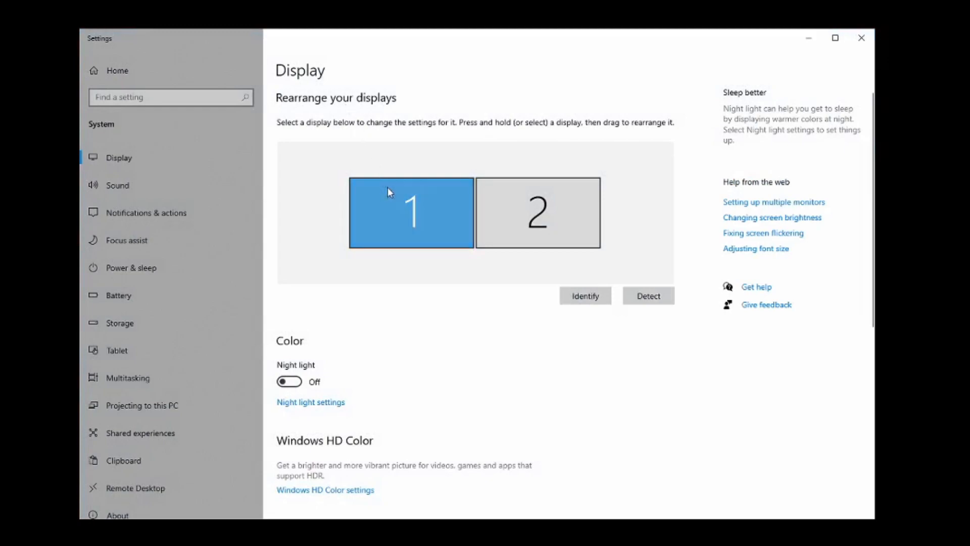
drag(410, 212, 449, 175)
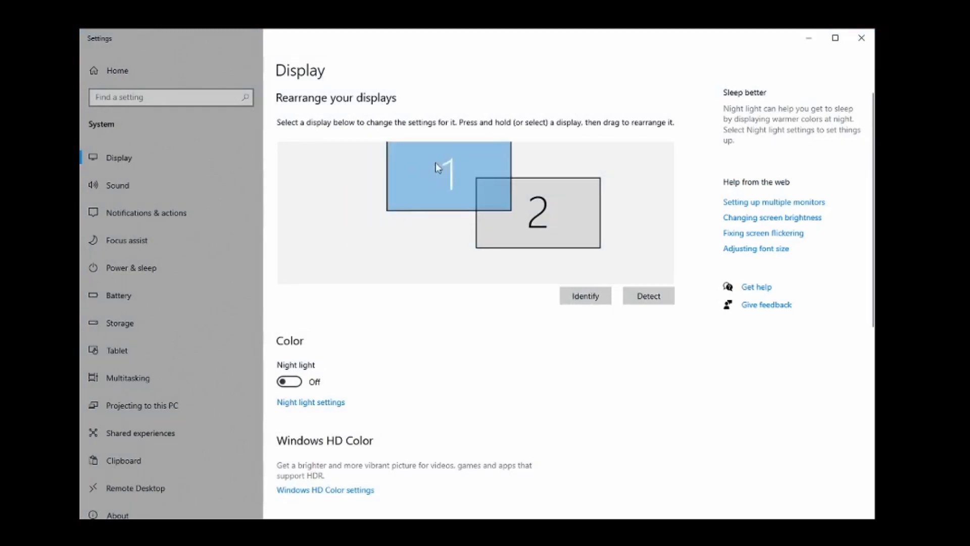
drag(436, 175, 390, 197)
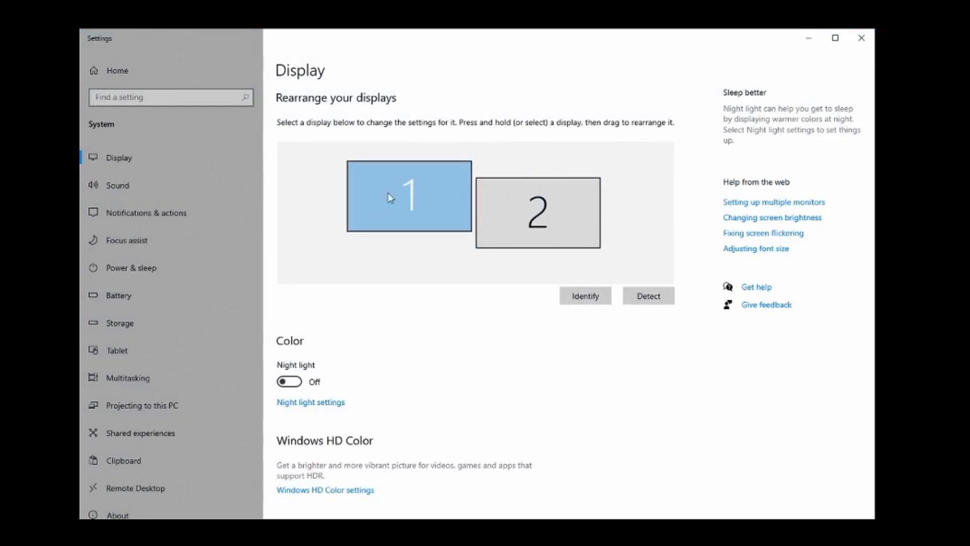
drag(389, 196, 413, 210)
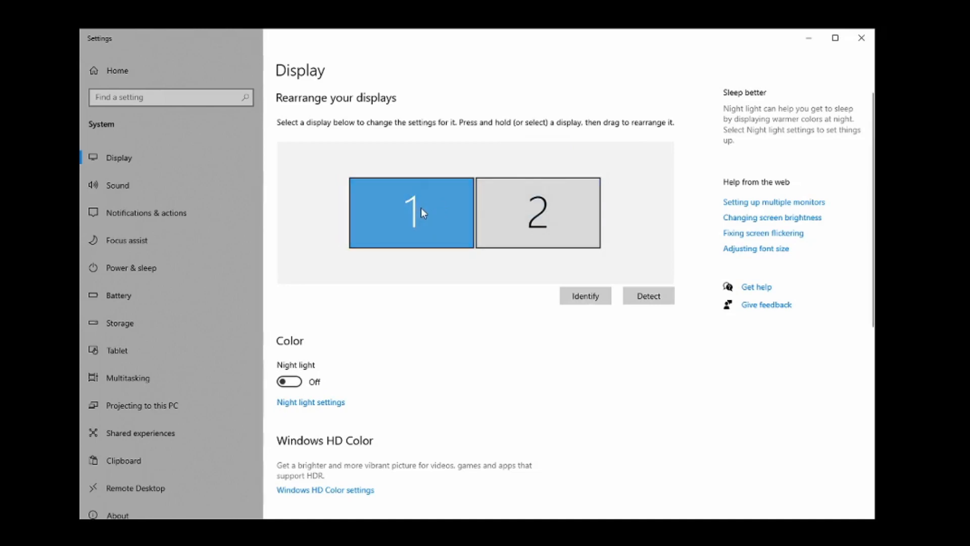
mouse_move(469, 200)
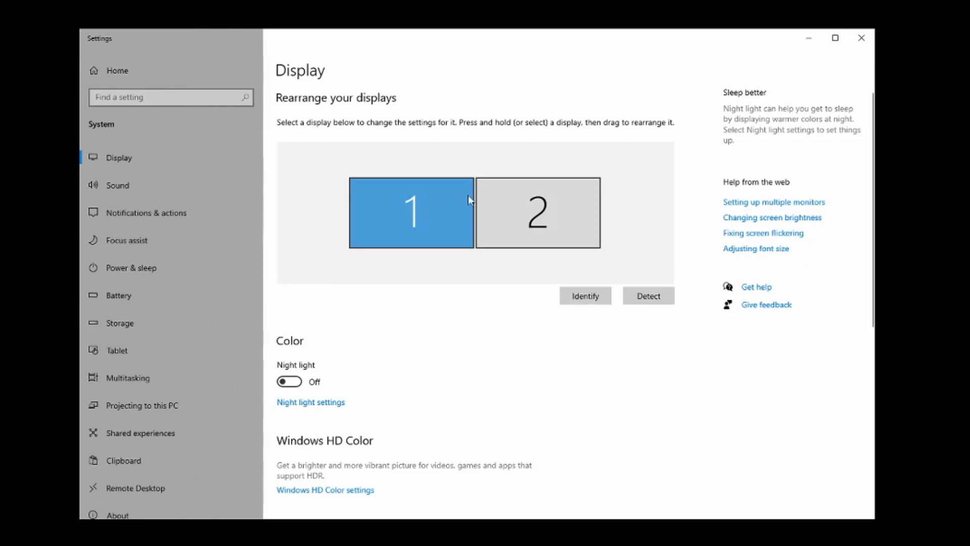
click(537, 212)
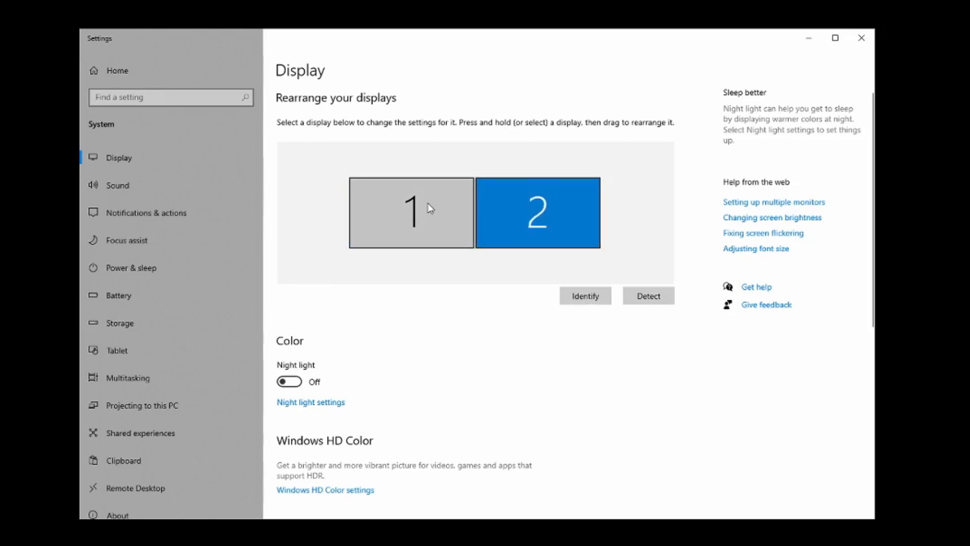
- Keep the display at 100% scale and 1920 × 1080 (Recommended) resolution with Extend these displays selected
scroll(down, 3)
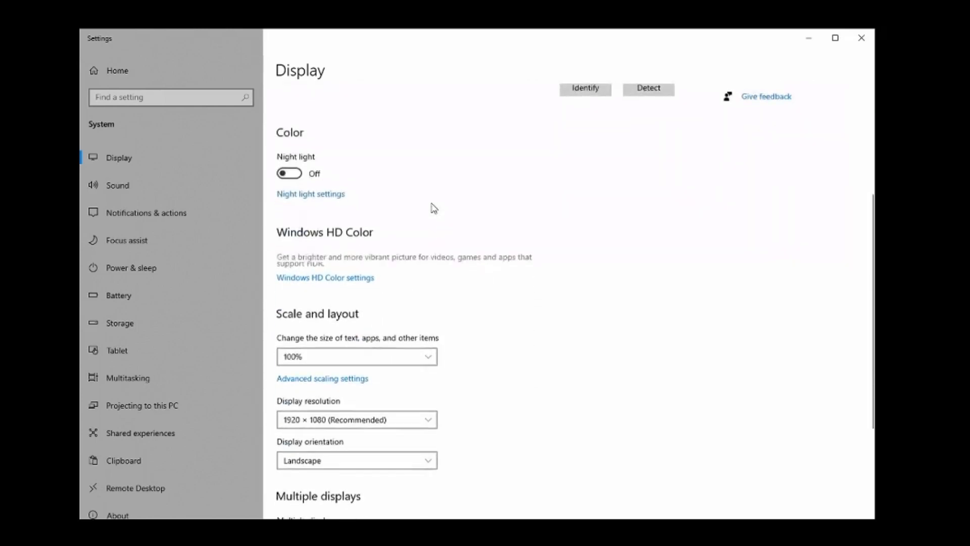
scroll(down, 3)
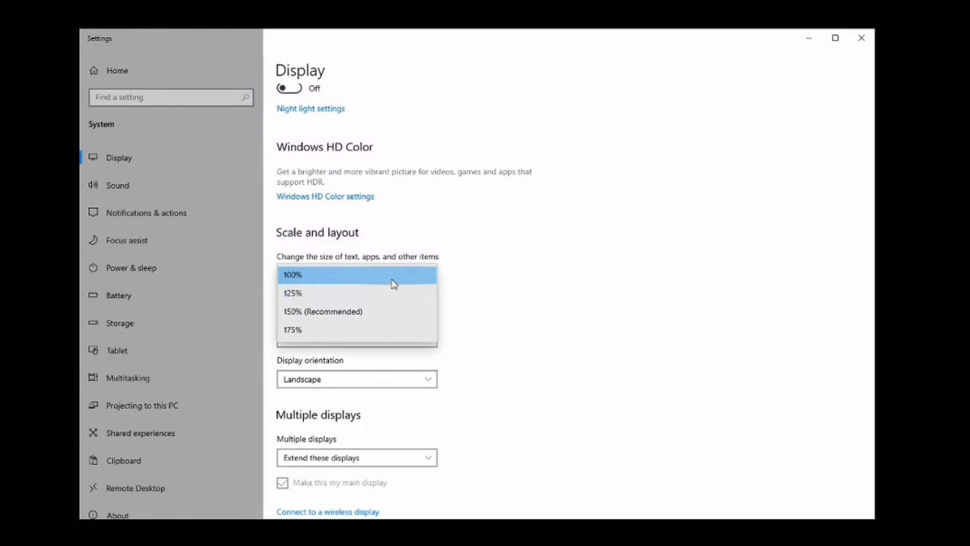
click(293, 274)
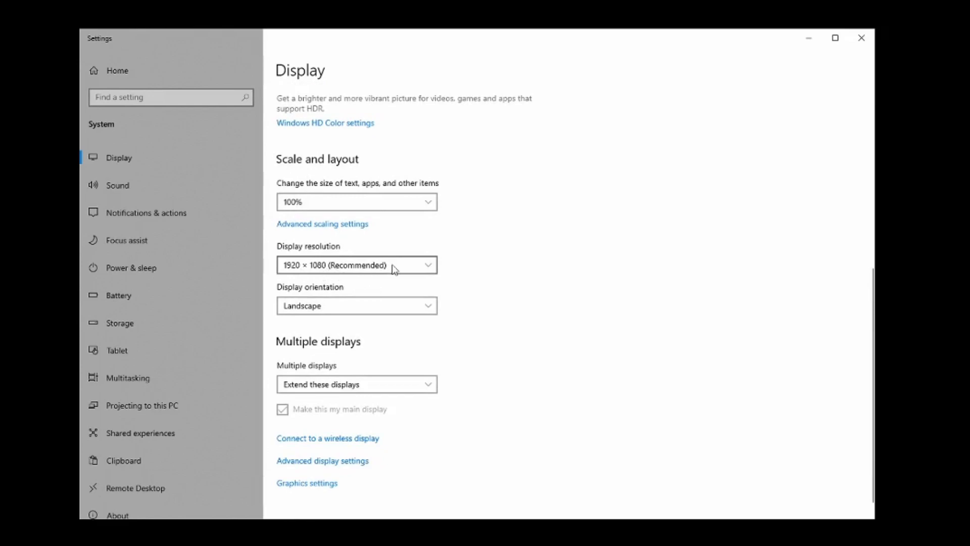
click(355, 264)
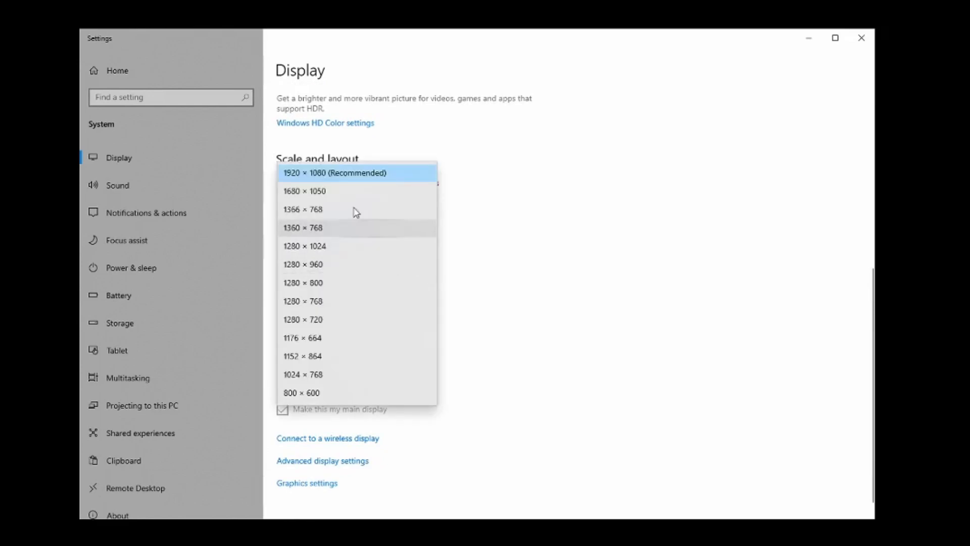
click(334, 173)
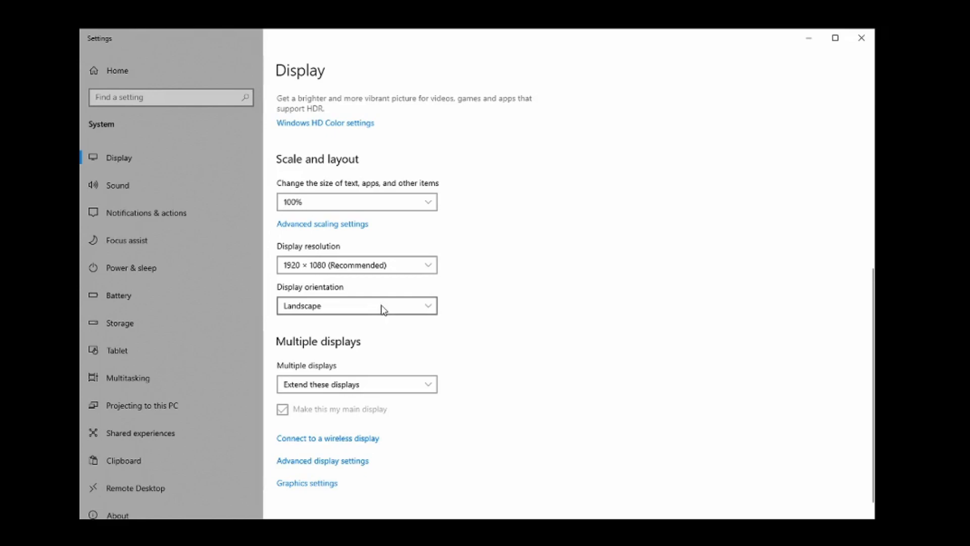
mouse_move(388, 384)
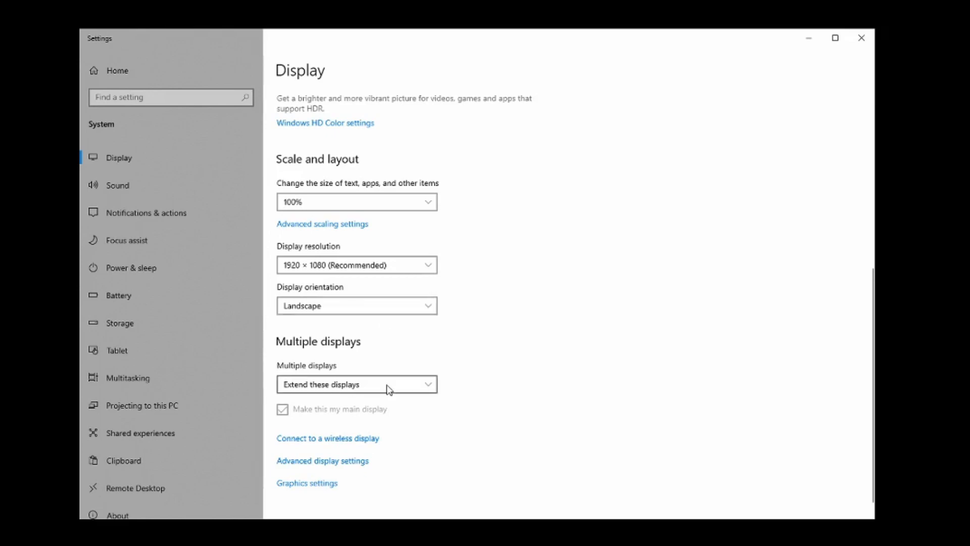
scroll(up, 3)
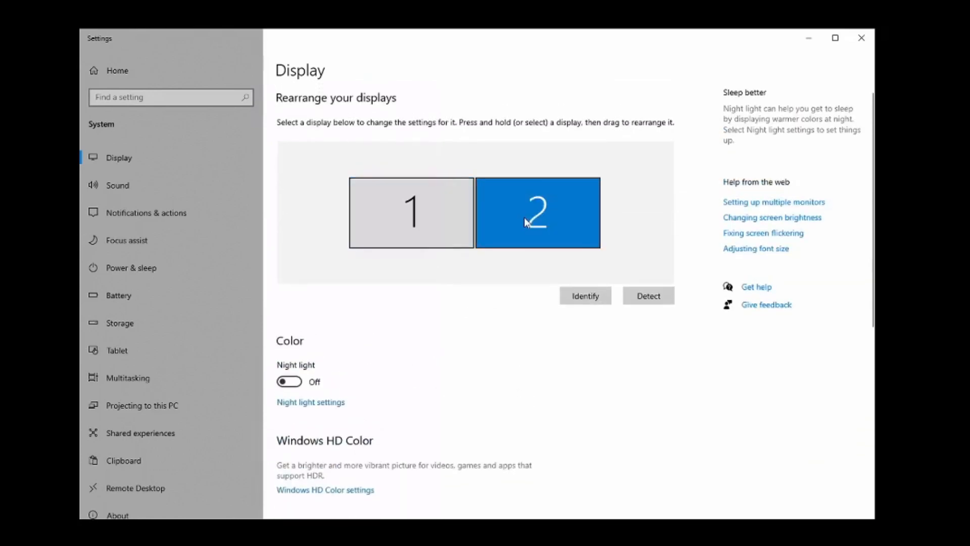
scroll(down, 3)
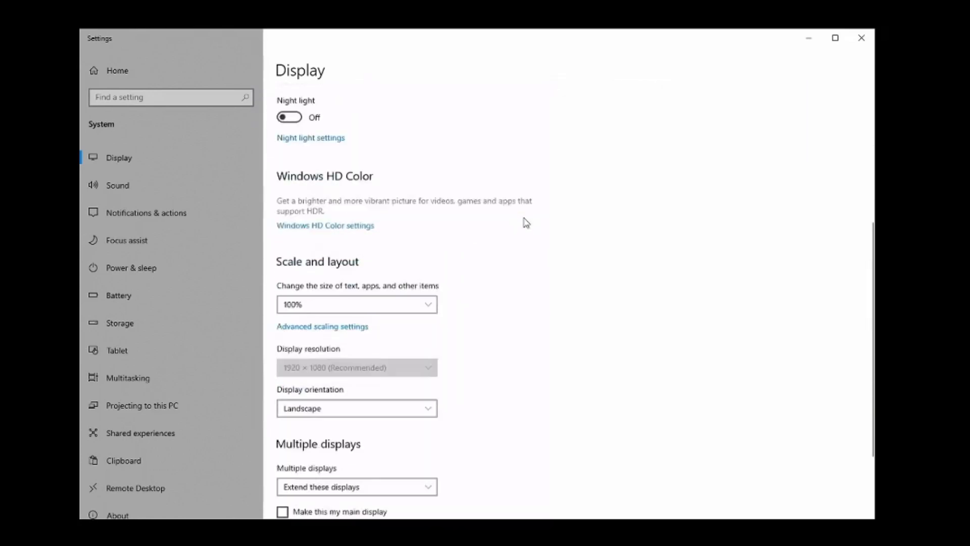
scroll(down, 3)
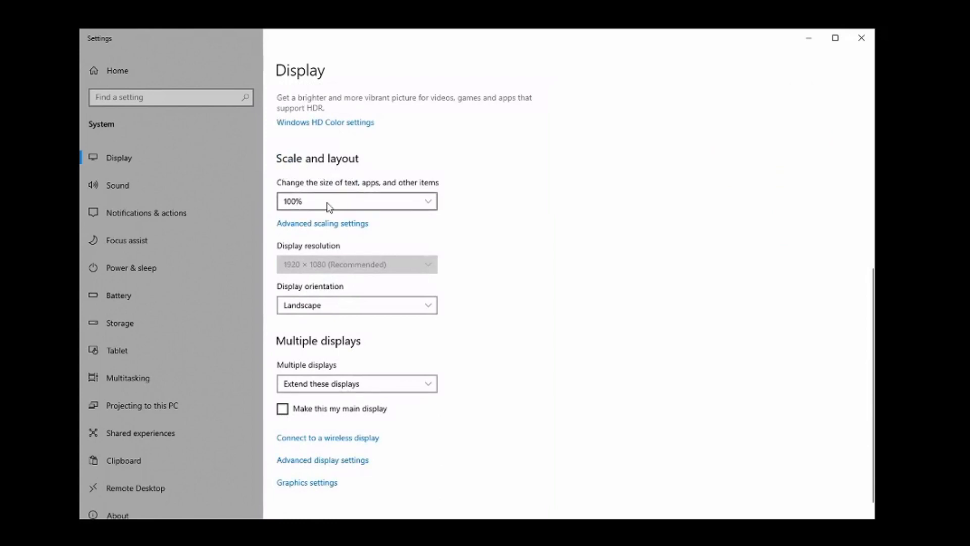
mouse_move(361, 275)
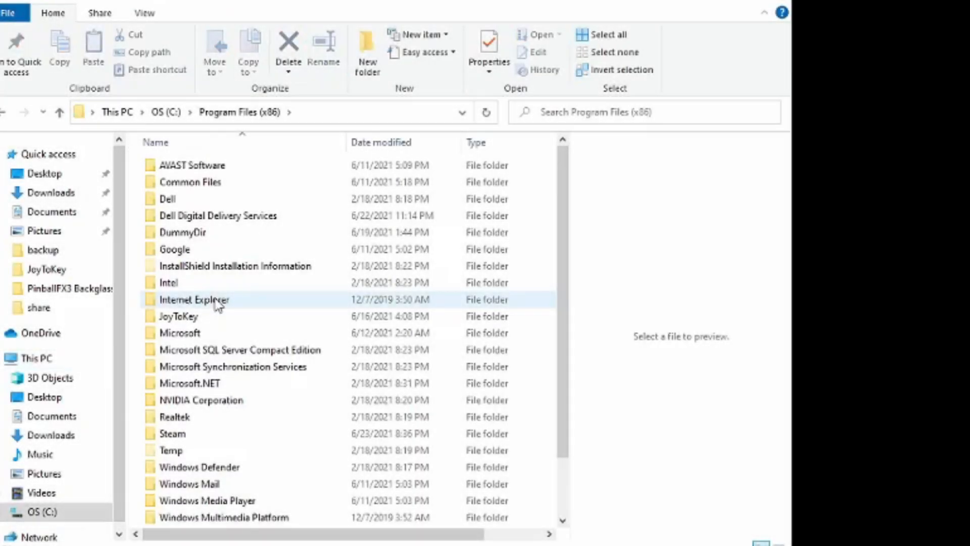
- Browse Steam > steamapps > common > Pinball FX3 > data > steam and preview a table backglass .jpg
double_click(173, 433)
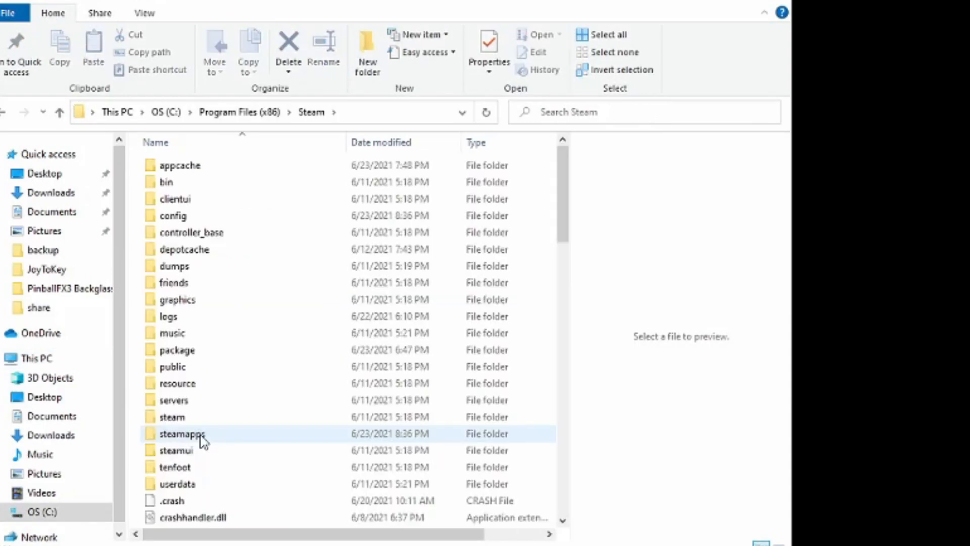
double_click(182, 433)
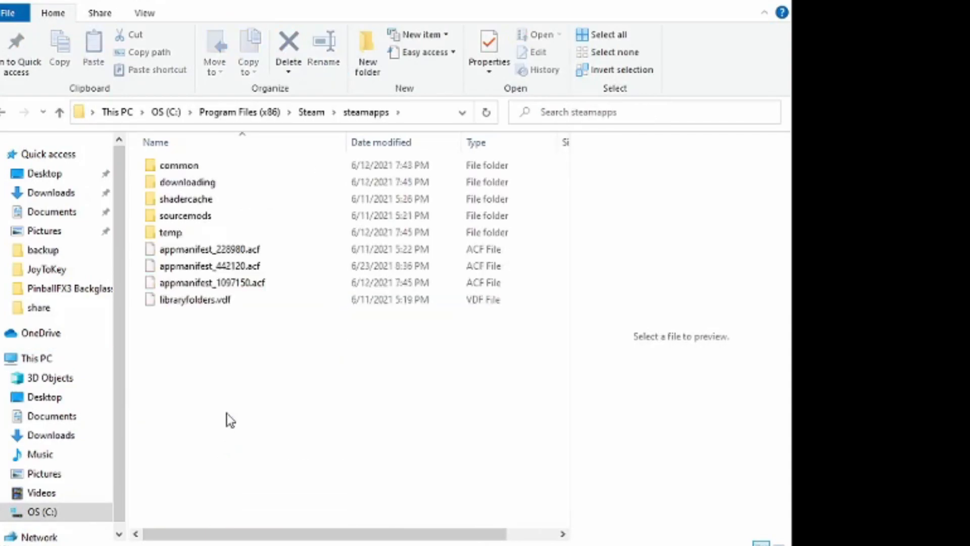
double_click(179, 165)
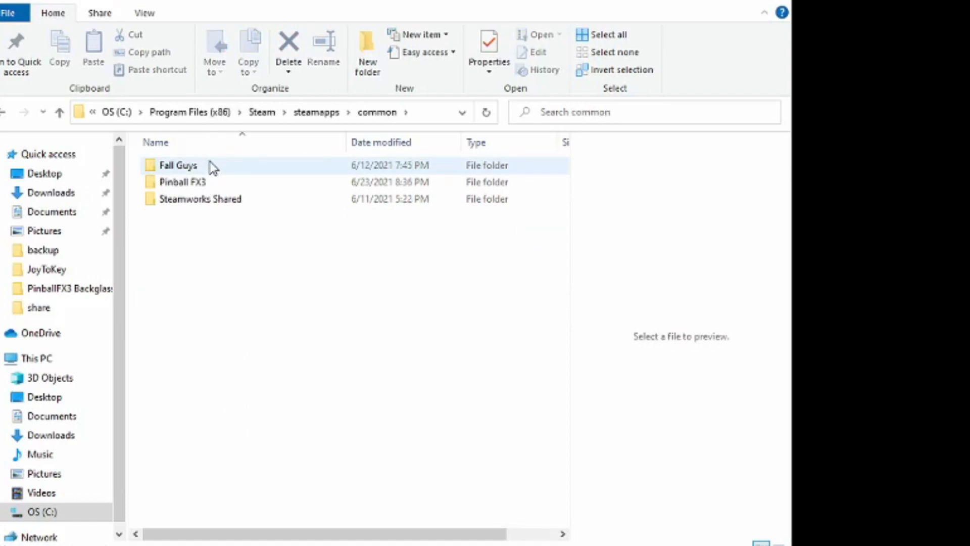
double_click(183, 181)
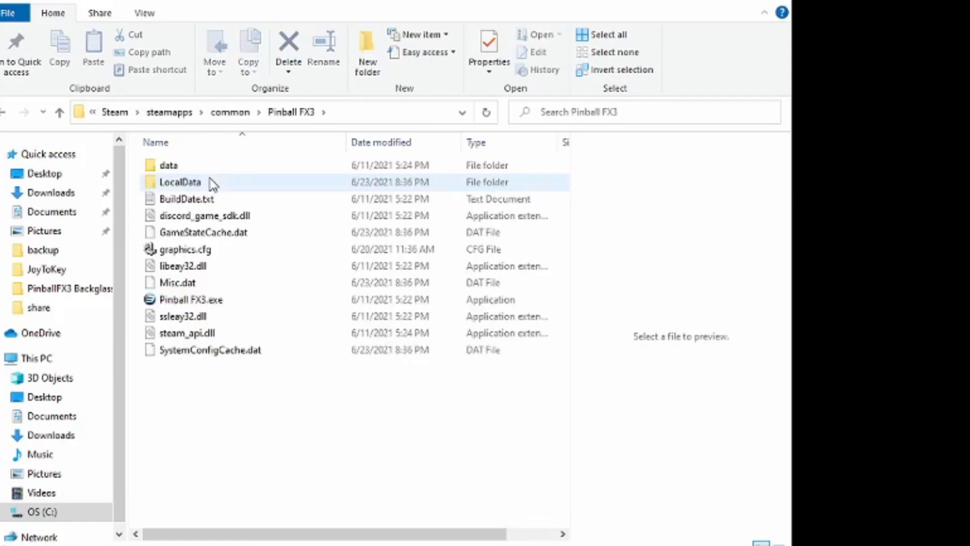
double_click(168, 165)
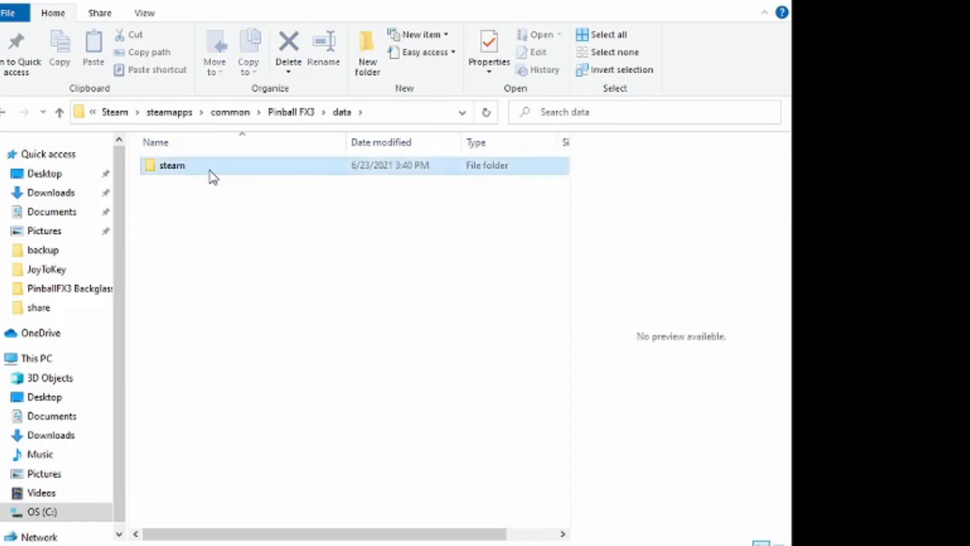
double_click(172, 166)
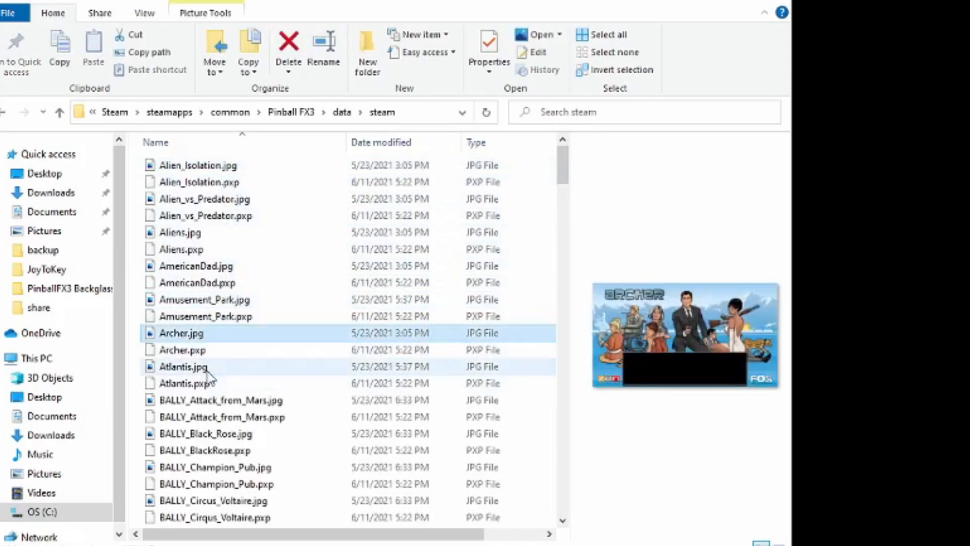
click(183, 366)
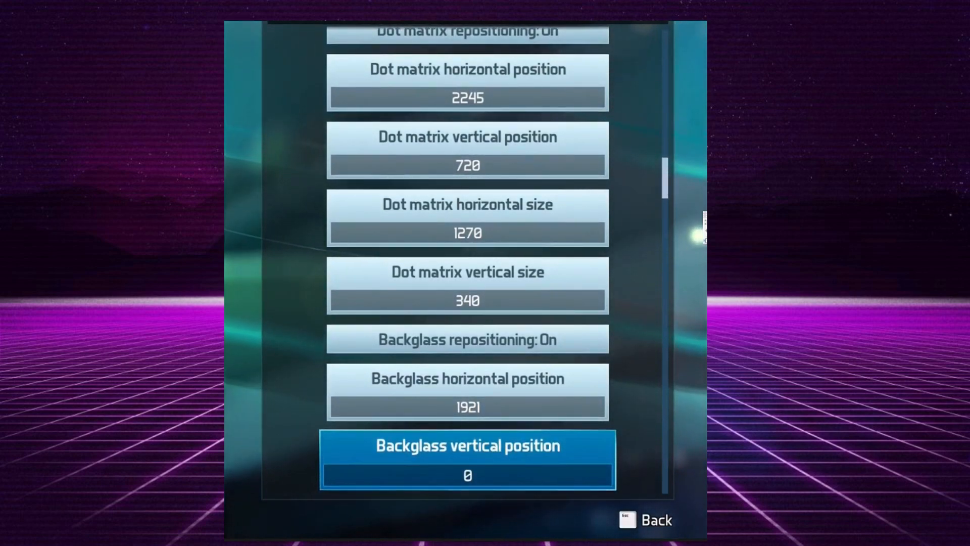
- Scroll Pinball FX3 settings to the Dot matrix and Backglass position/size options (1921, 1920)
scroll(down, 3)
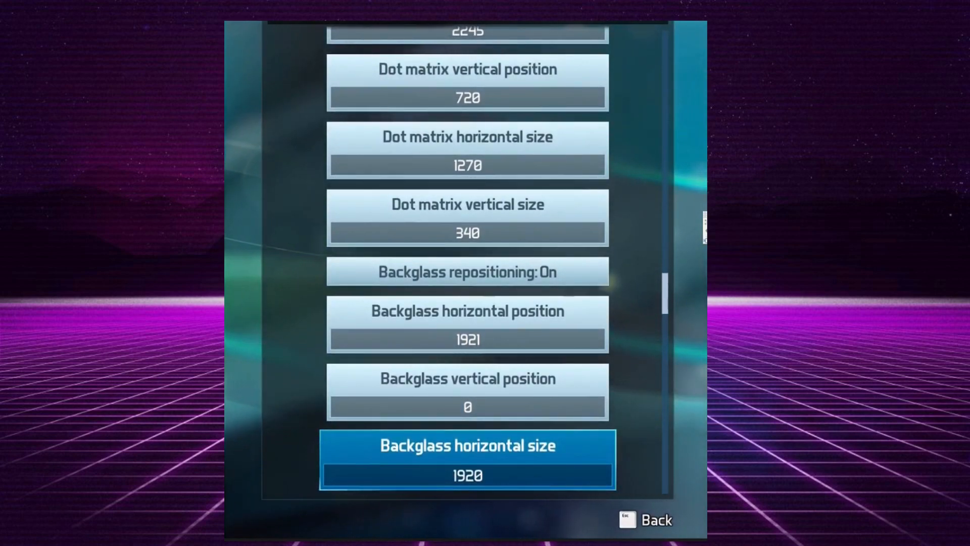
scroll(down, 3)
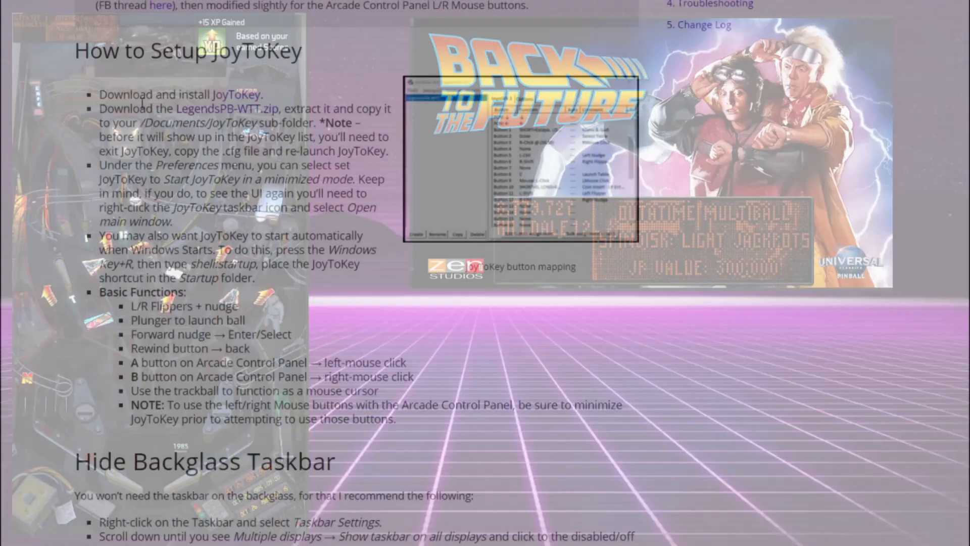
- Scroll the guide past Hide Backglass Taskbar and Remote Desktop down to the Quick Setup checklist
scroll(down, 3)
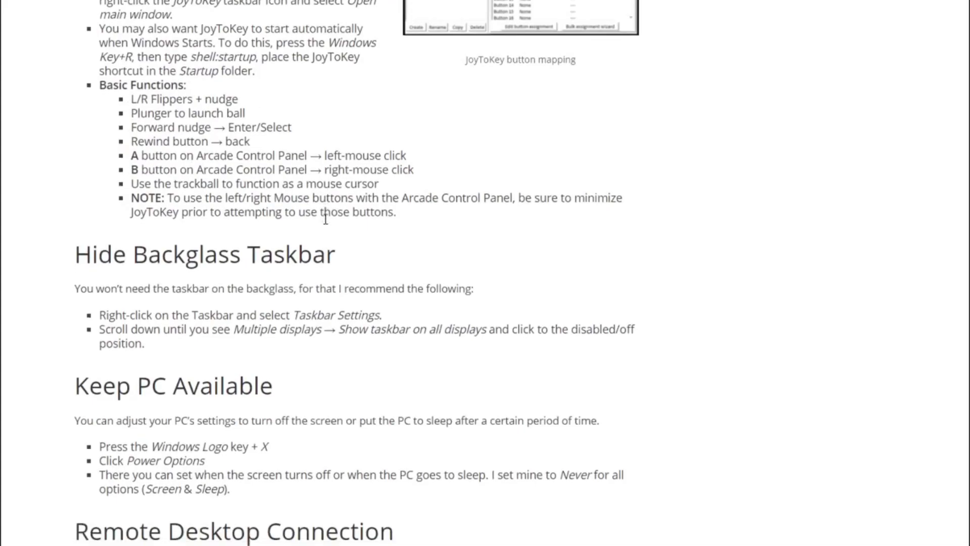
scroll(down, 3)
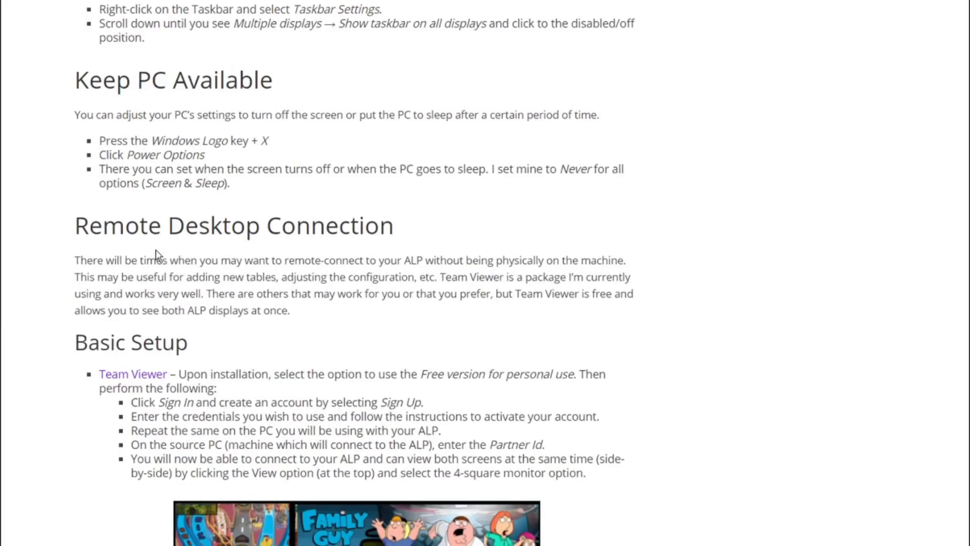
scroll(down, 3)
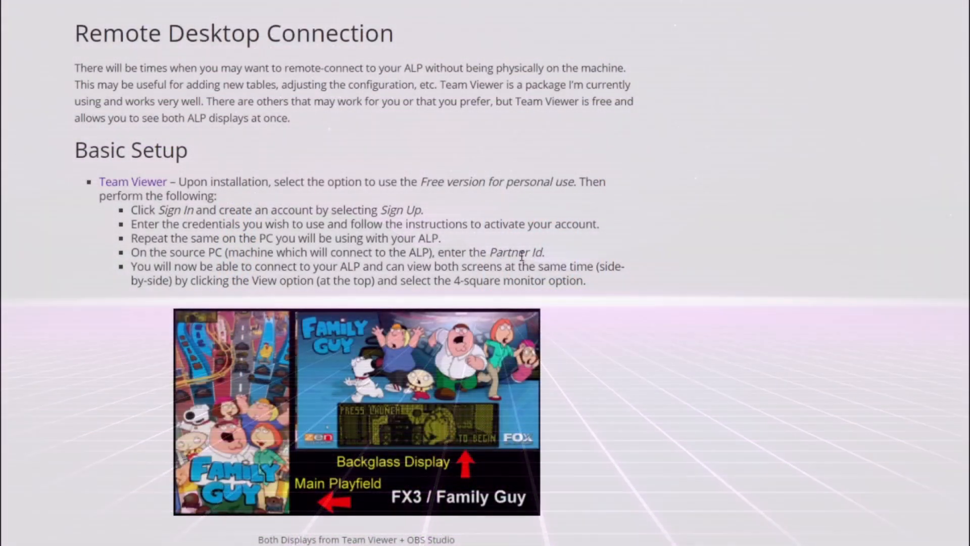
scroll(down, 3)
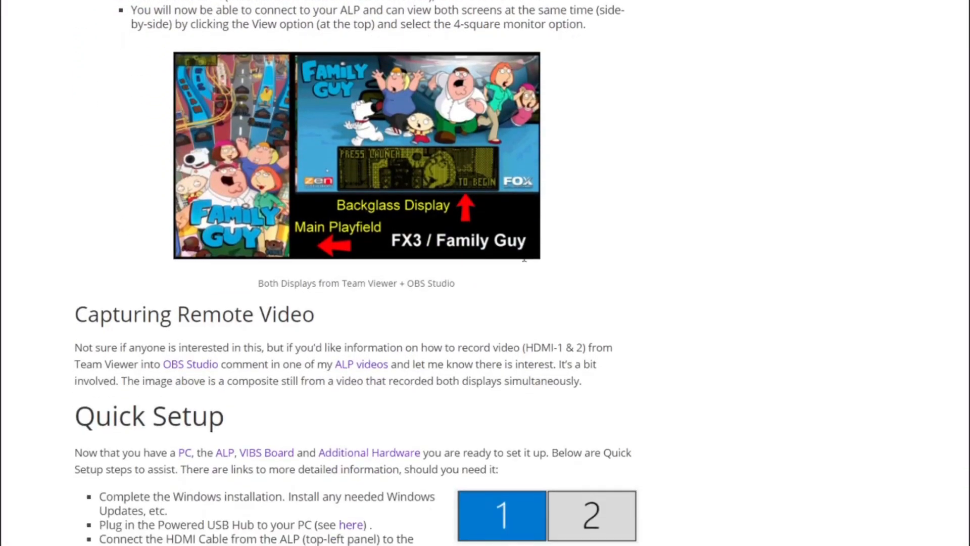
scroll(down, 3)
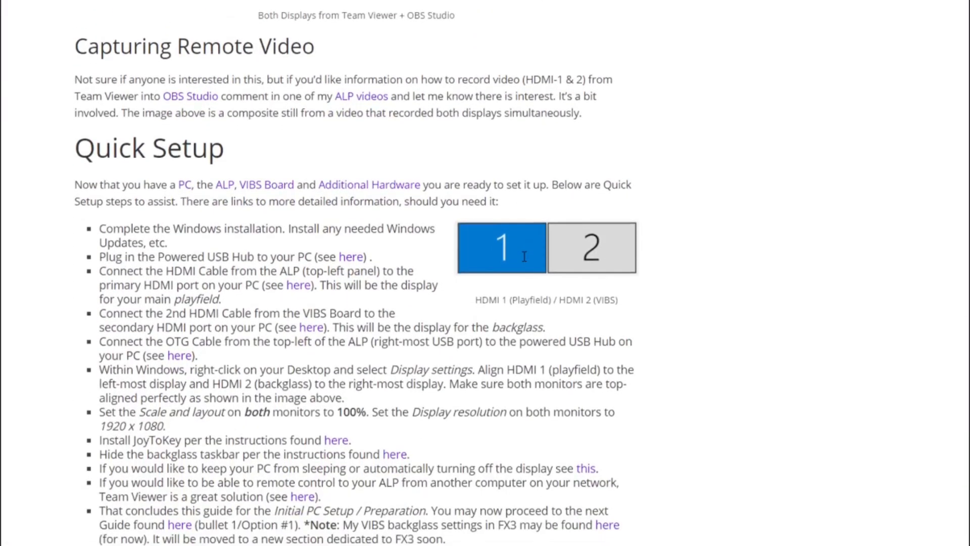